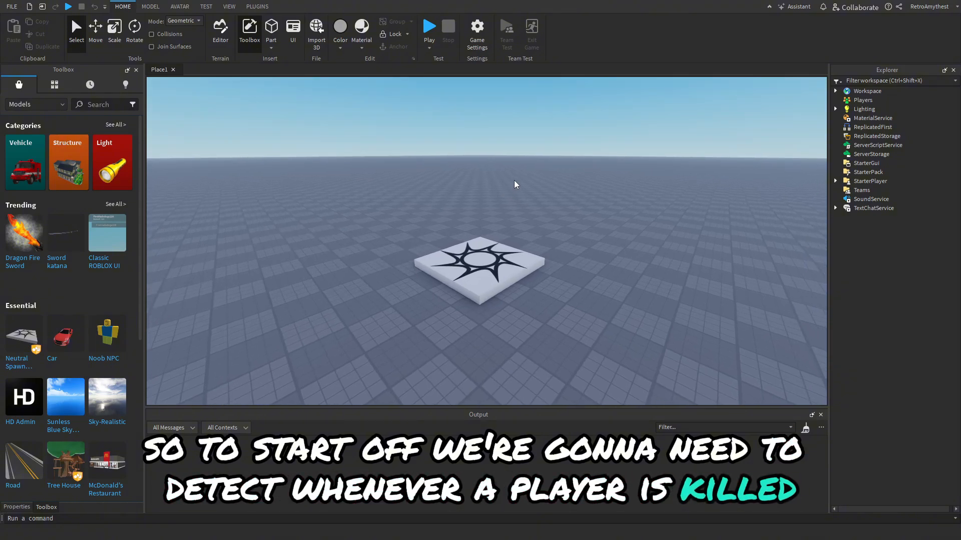
# - Search My Models for 'killp' and insert the KillPlayerForCash model into Workspace
pyautogui.click(54, 84)
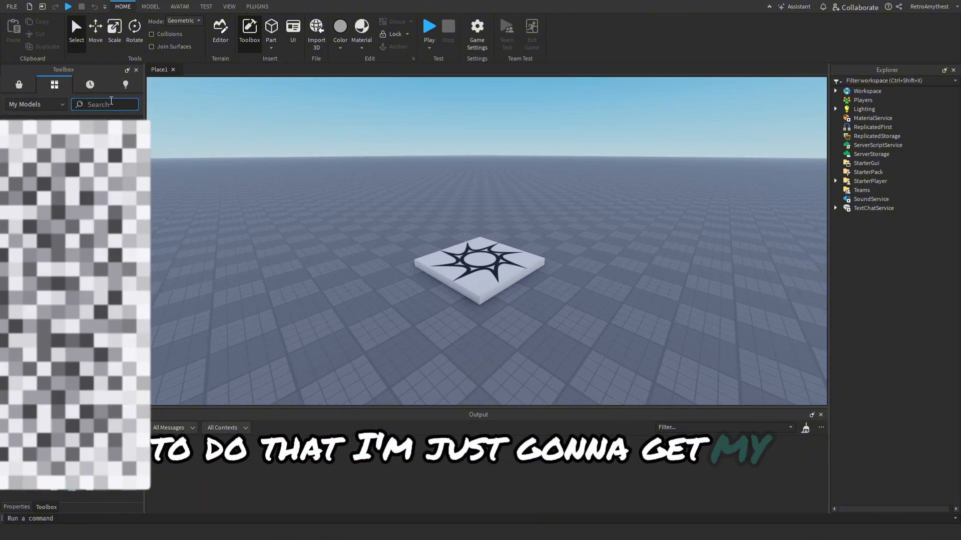
pyautogui.write('killp')
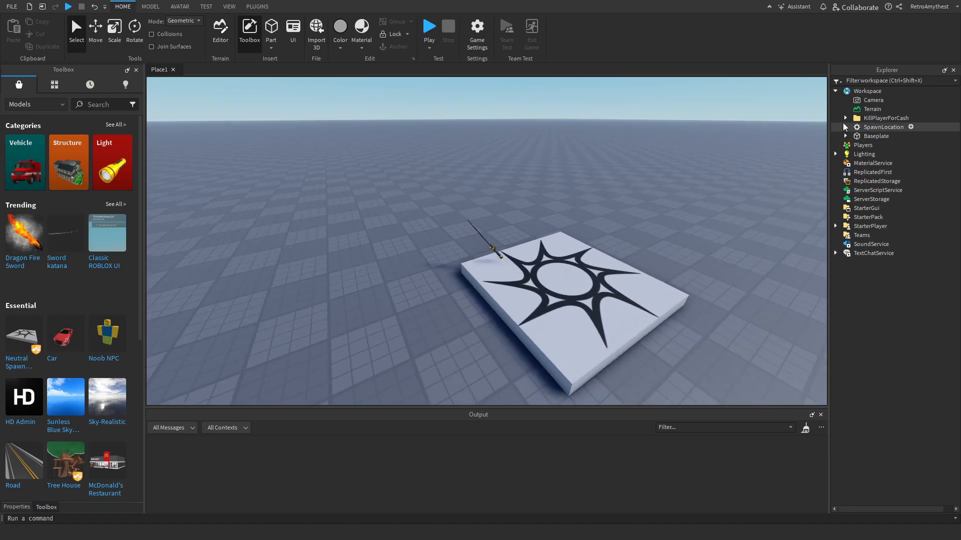
# - Move KillPlayerCashScript from the model into ServerScriptService and open it
pyautogui.click(845, 118)
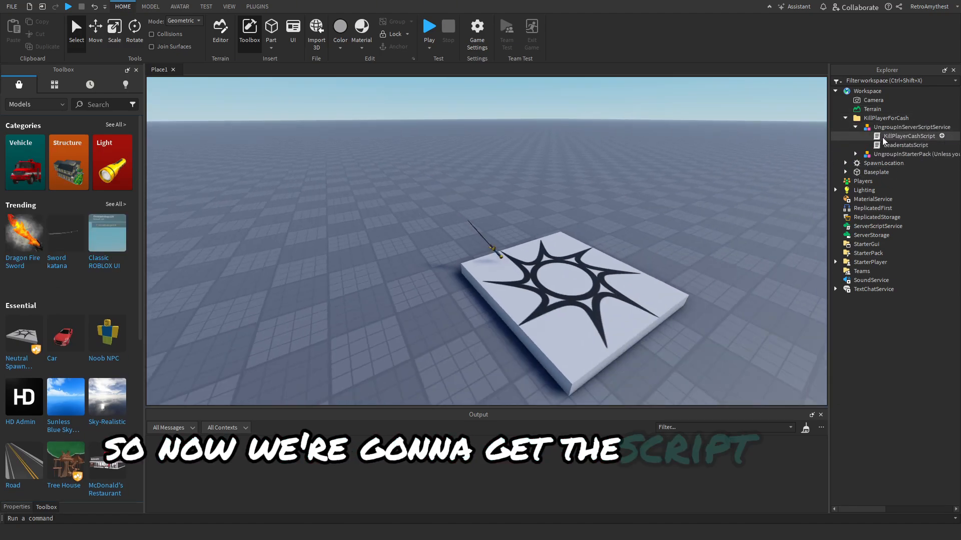
pyautogui.click(910, 136)
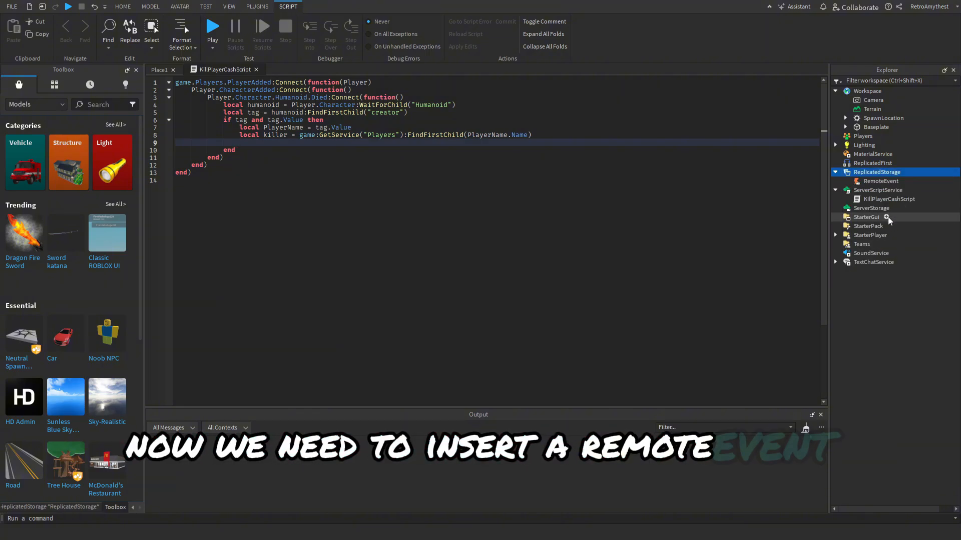
# - Rename the RemoteEvent in ReplicatedStorage to KillfeedGUIRE
pyautogui.click(886, 172)
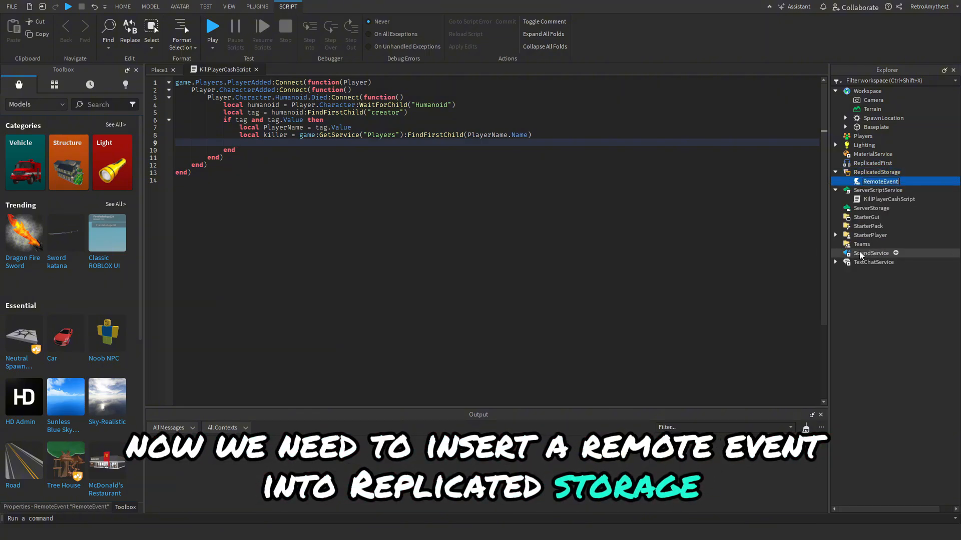
pyautogui.write('Killfeed')
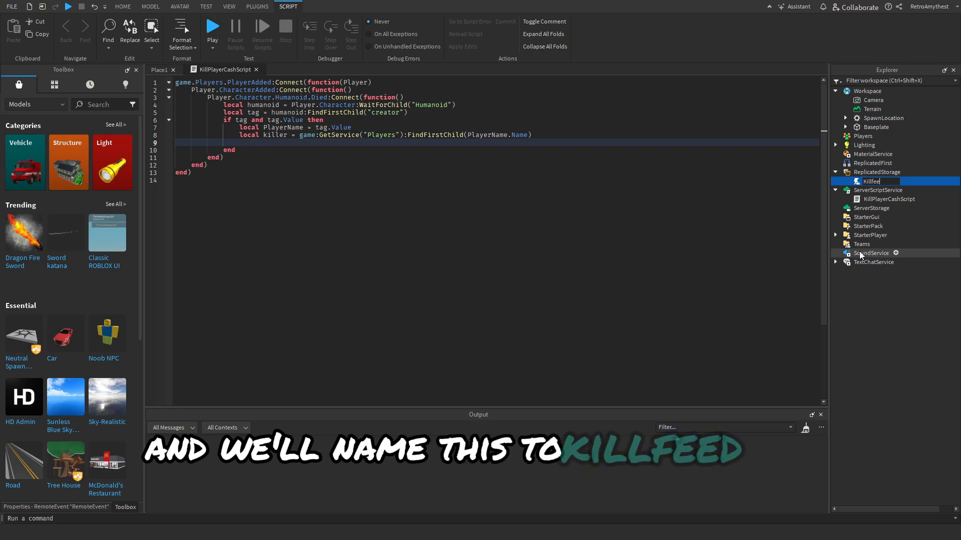
pyautogui.write('GUIRE')
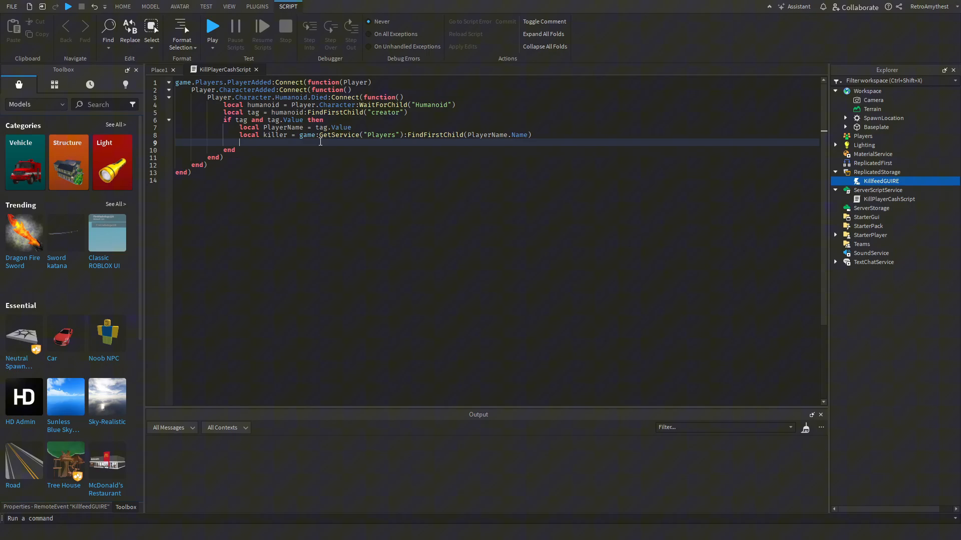
# - Add game.ReplicatedStorage.KillfeedGUIRE:FireAllClients(killer, player) to the kill script and return to the place view
pyautogui.write('game.ReplicatedStorage.')
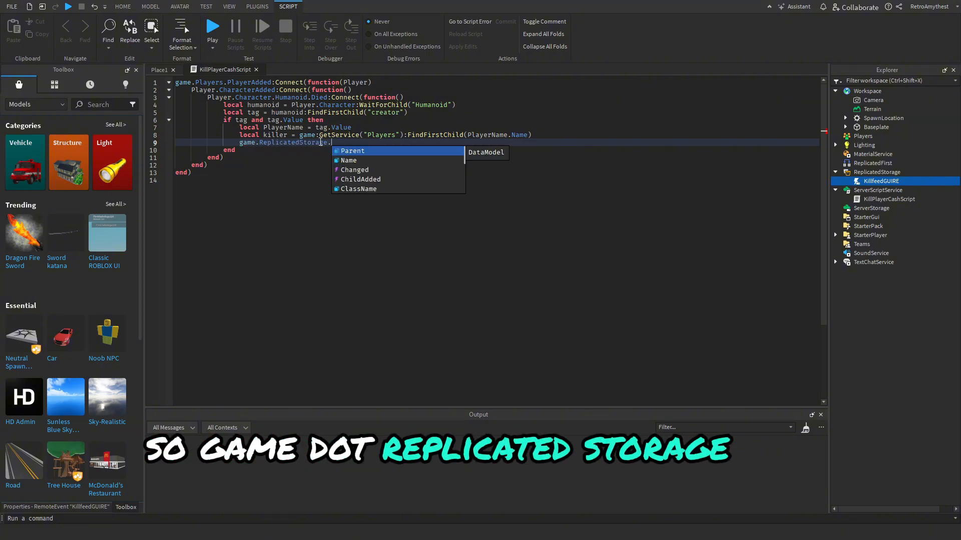
pyautogui.write('KillfeedGUIRE:FireAllClients(')
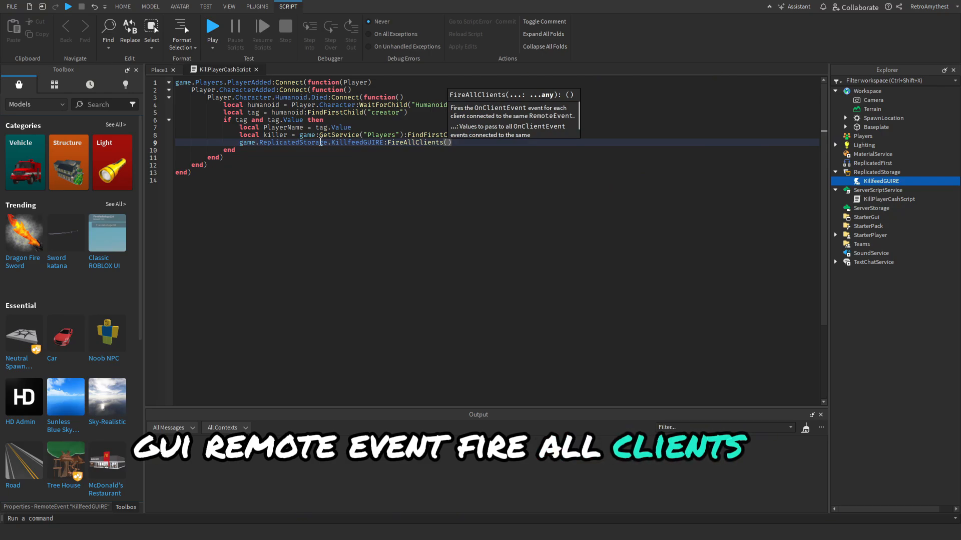
pyautogui.write('killer, playerName')
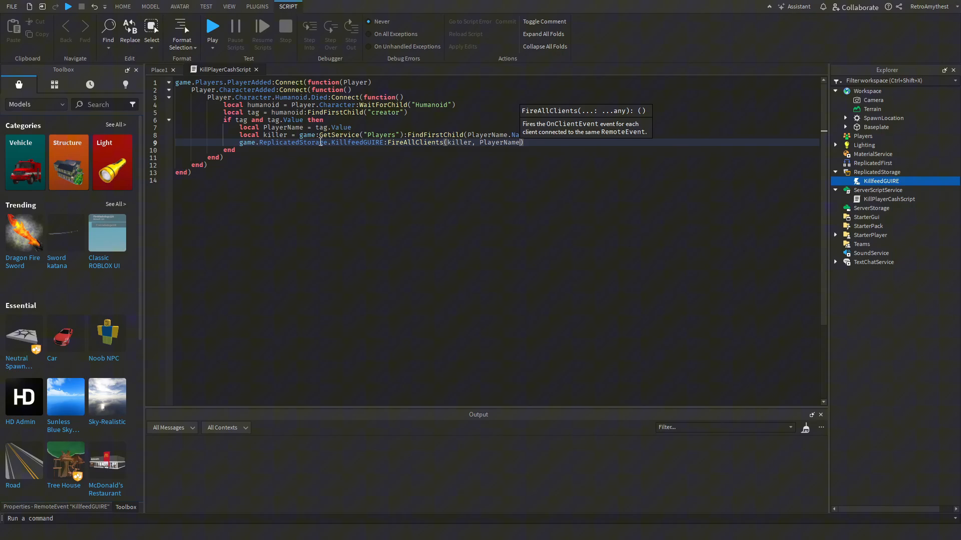
pyautogui.moveTo(366, 152)
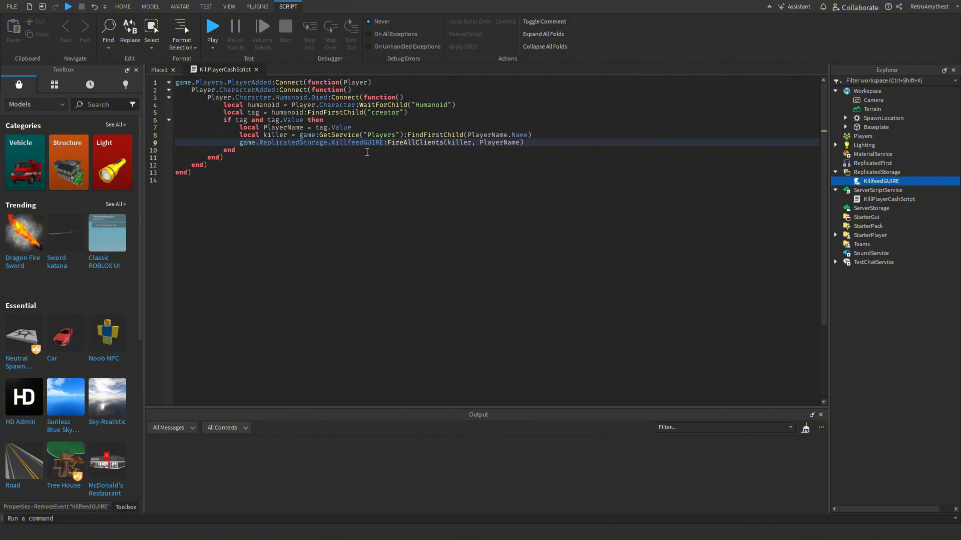
pyautogui.write('pla')
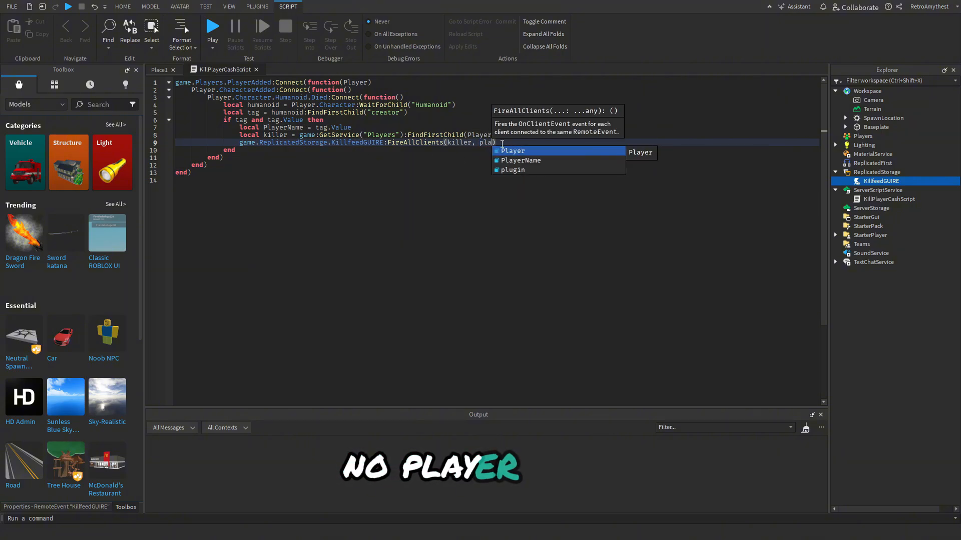
pyautogui.click(122, 7)
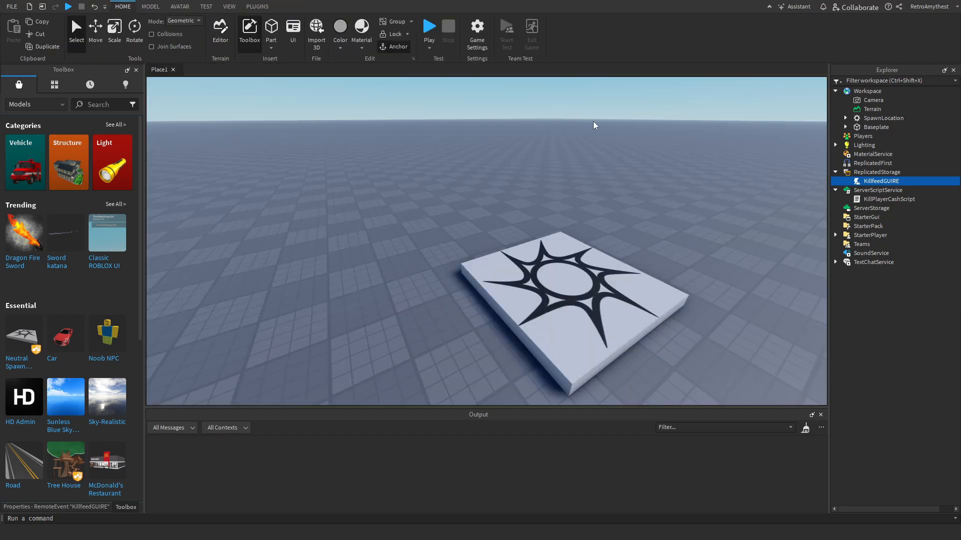
# - Create KillfeedGUI in StarterGui with a Frame at BackgroundTransparency 0.5 and black BackgroundColor3
pyautogui.click(866, 208)
pyautogui.write('0.5')
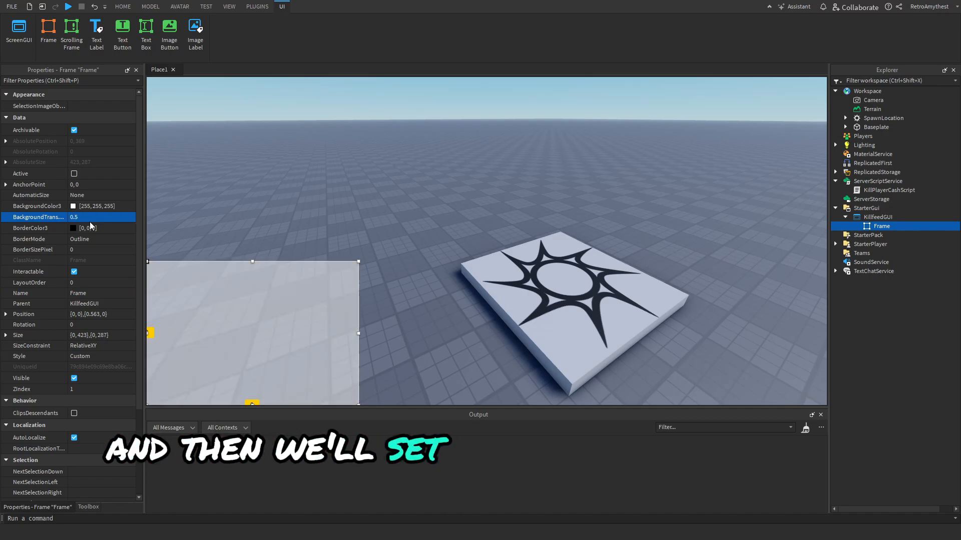
pyautogui.click(73, 206)
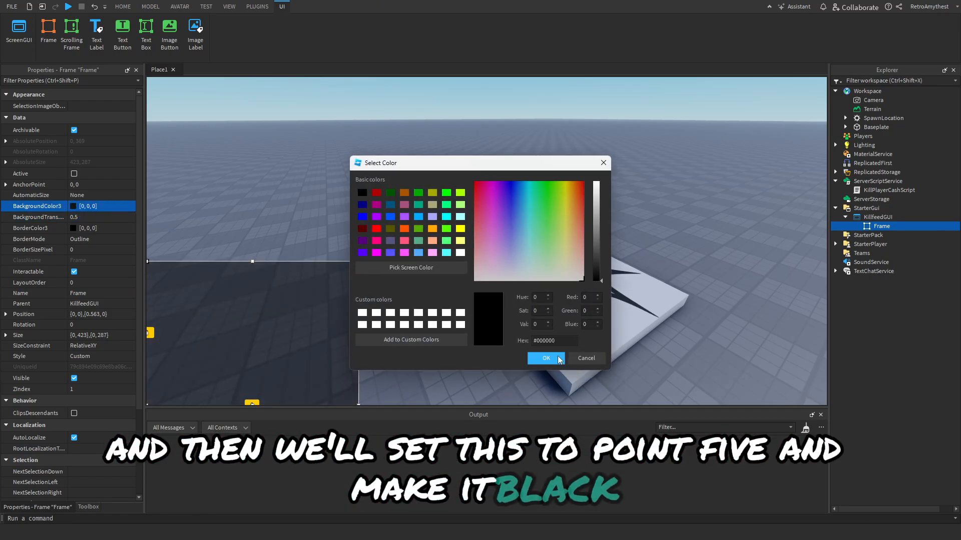
pyautogui.click(545, 358)
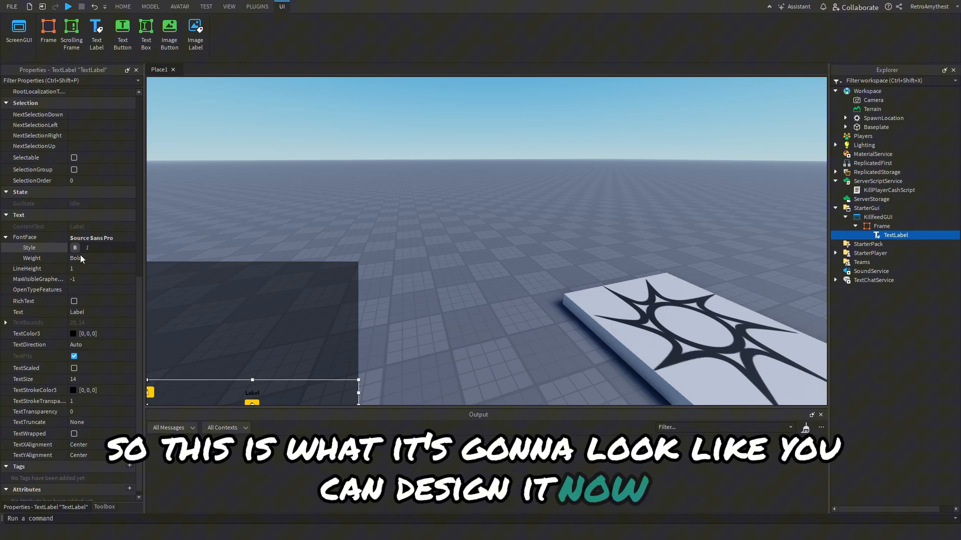
# - Make the TextLabel bold red reading 'Player1 killed Player2' and place it in a Folder under the Frame
pyautogui.click(101, 237)
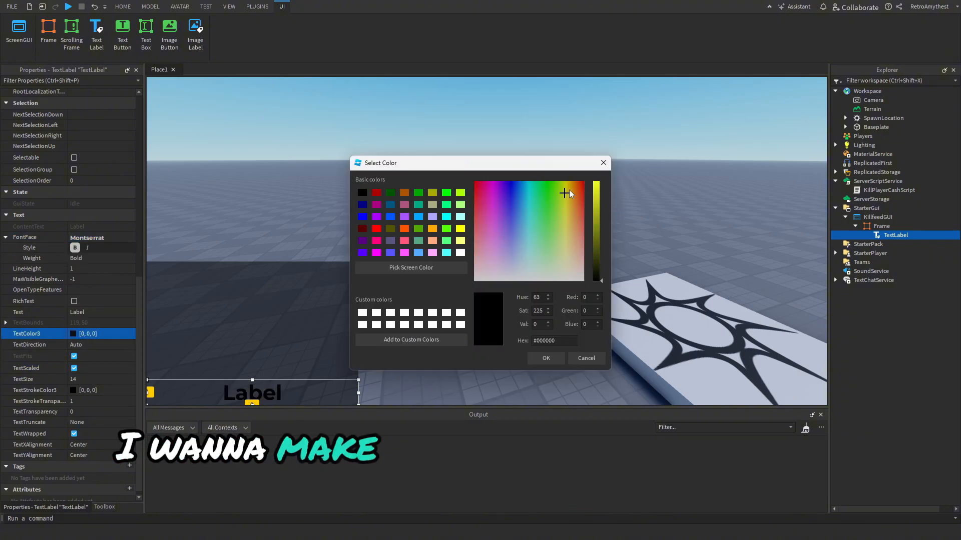
pyautogui.click(544, 358)
pyautogui.write('P')
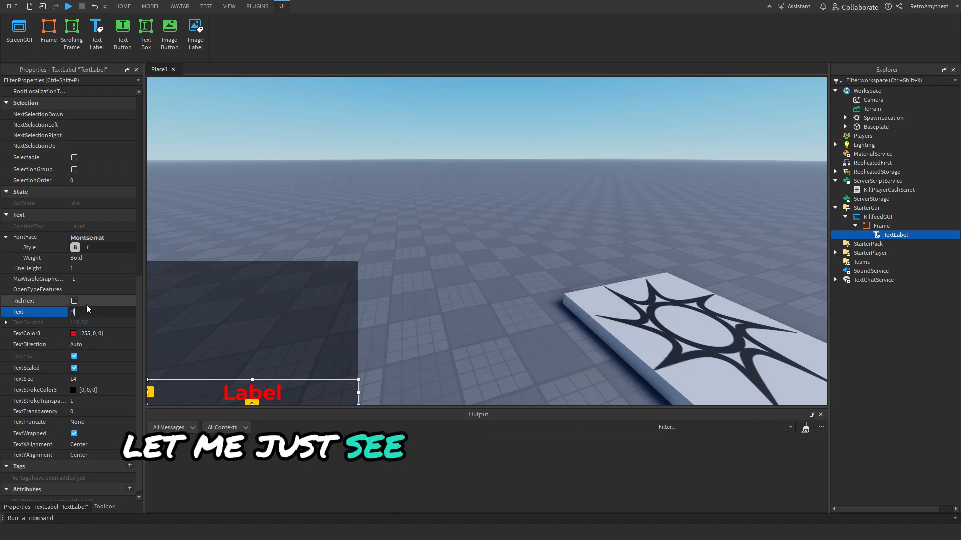
pyautogui.write('layer')
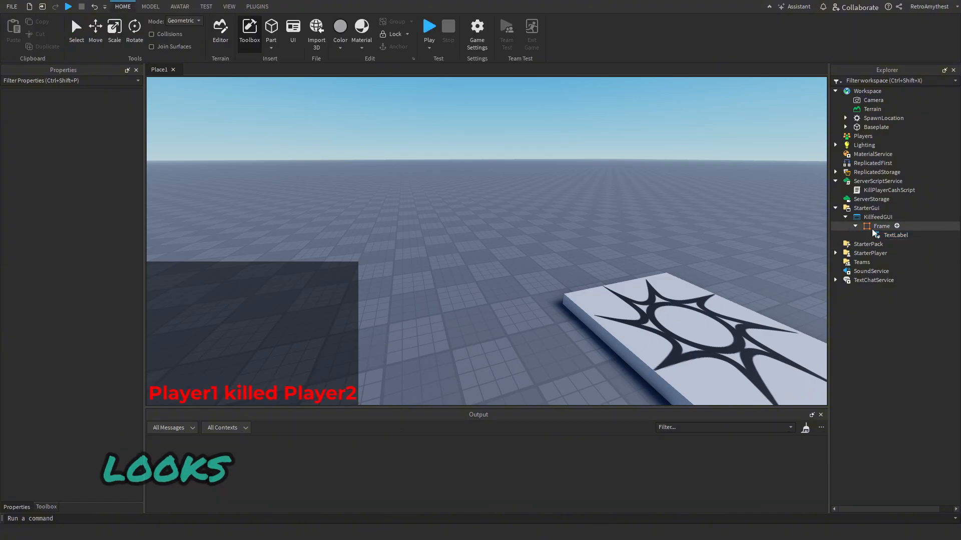
pyautogui.click(895, 234)
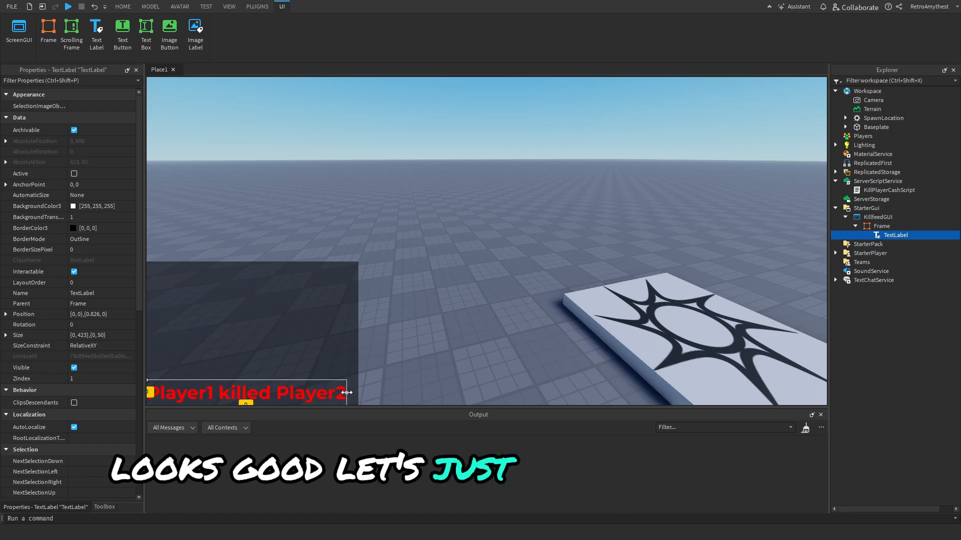
pyautogui.click(122, 7)
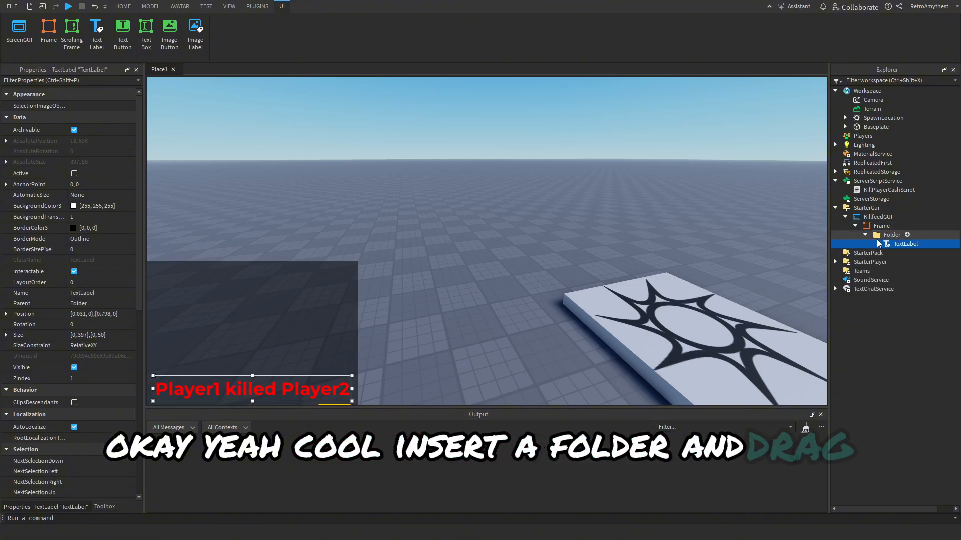
# - Rename the Folder inside the Frame to Template
pyautogui.click(122, 6)
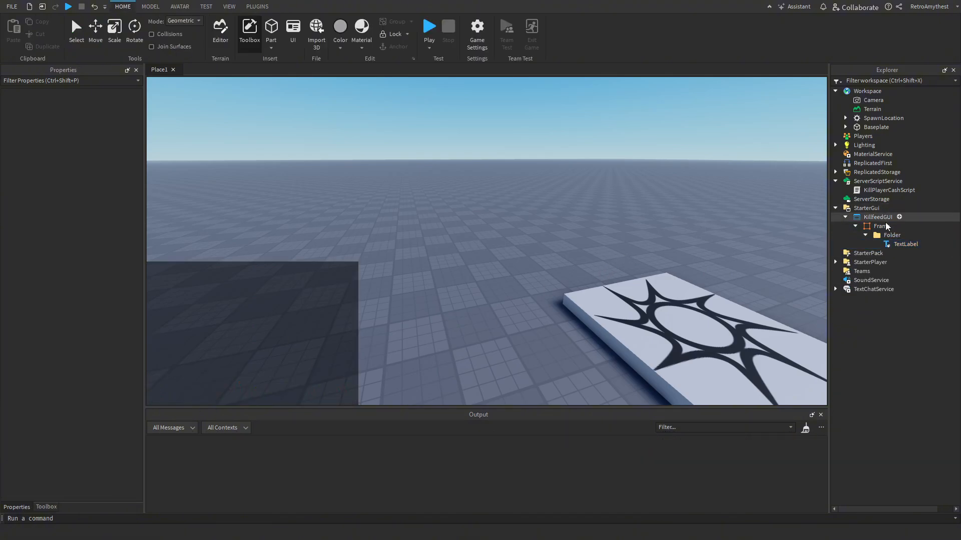
pyautogui.click(892, 234)
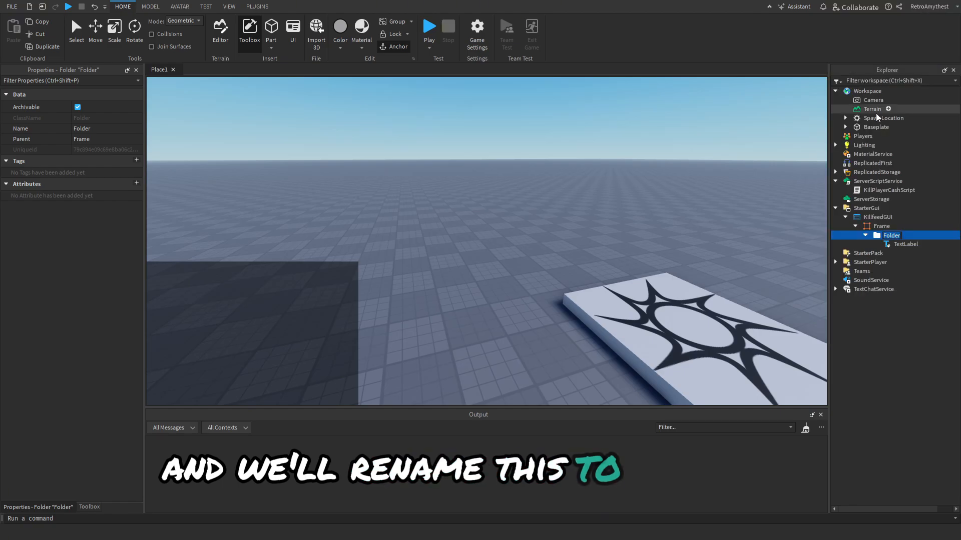
pyautogui.write('Template')
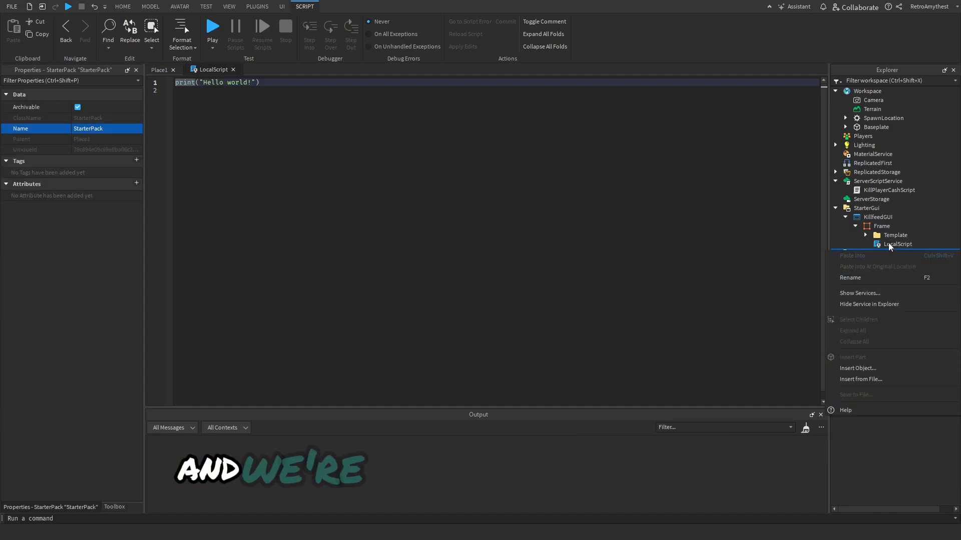
# - Rename the Frame's LocalScript to KillfeedGUI and clear its default print line
pyautogui.write('Kill')
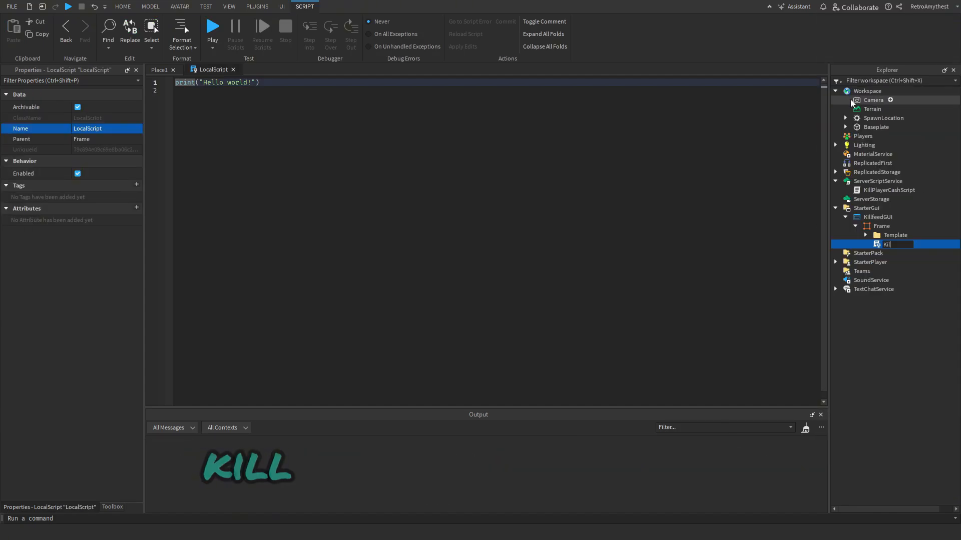
pyautogui.write('KillfeedGUI')
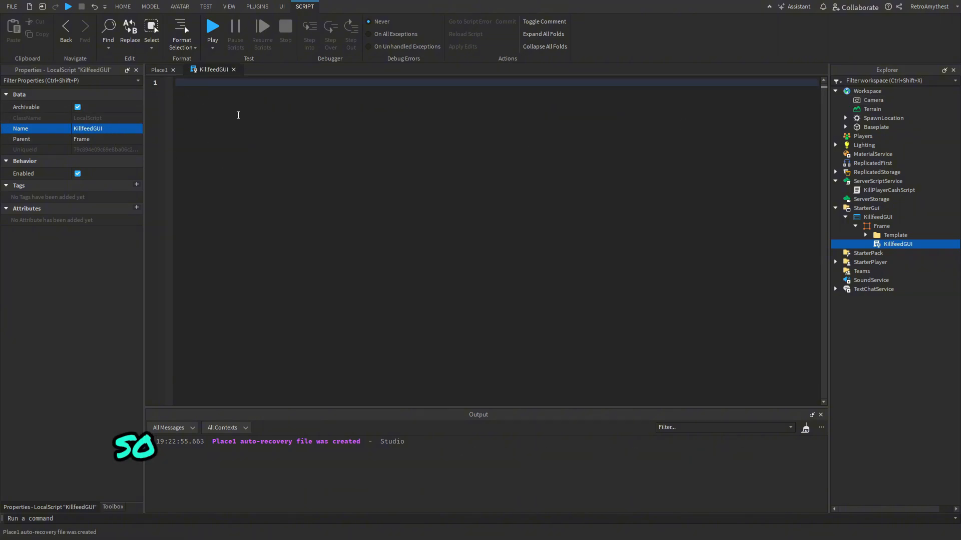
# - Connect a function(killer, Player) to game.ReplicatedStorage.KillfeedGUIRE.OnClientEvent
pyautogui.write('game.ReplicatedStorage')
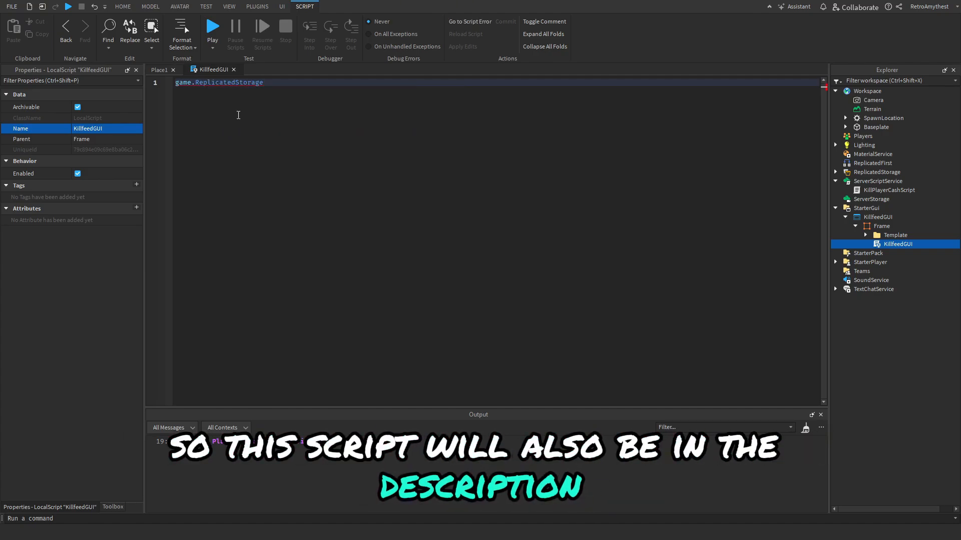
pyautogui.write('.')
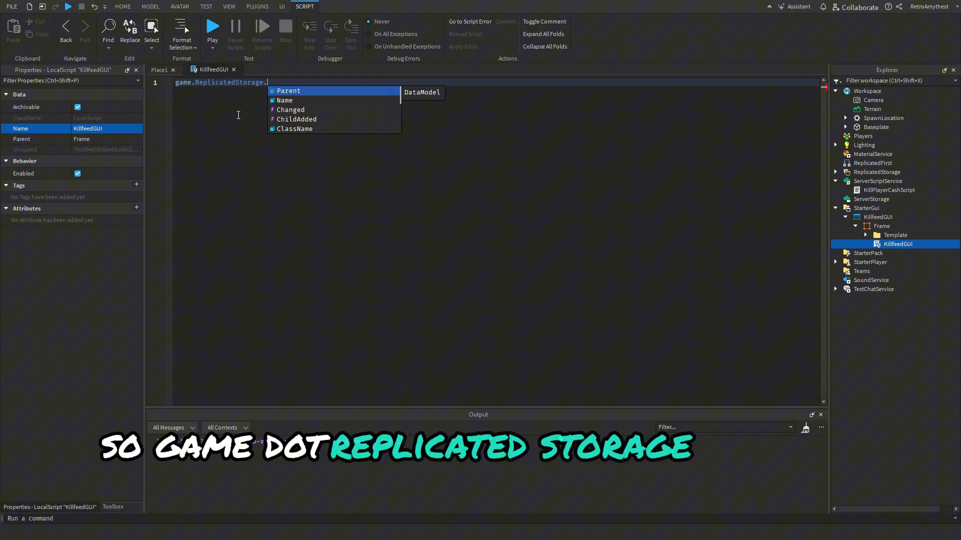
pyautogui.write('KillfeedGUIRE')
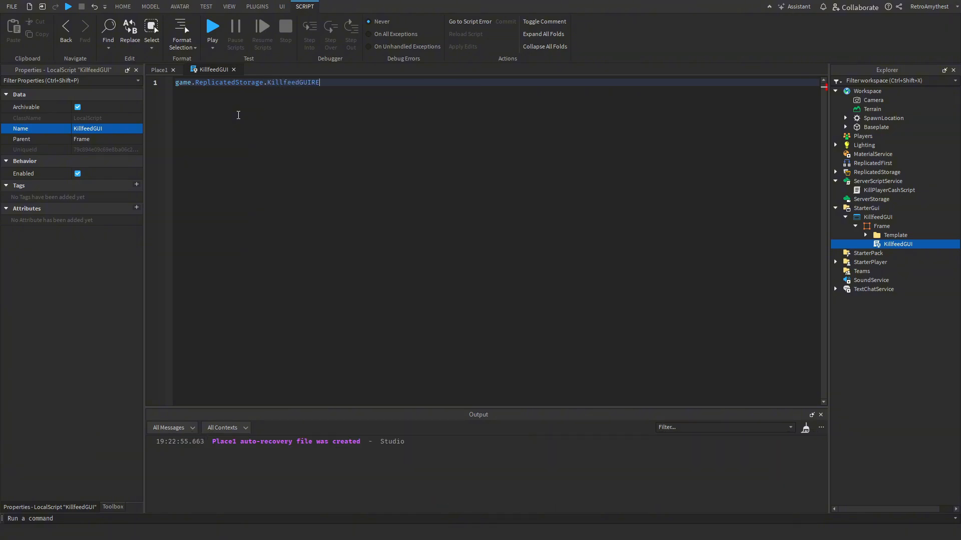
pyautogui.write('.OnClientEvent:Connect()')
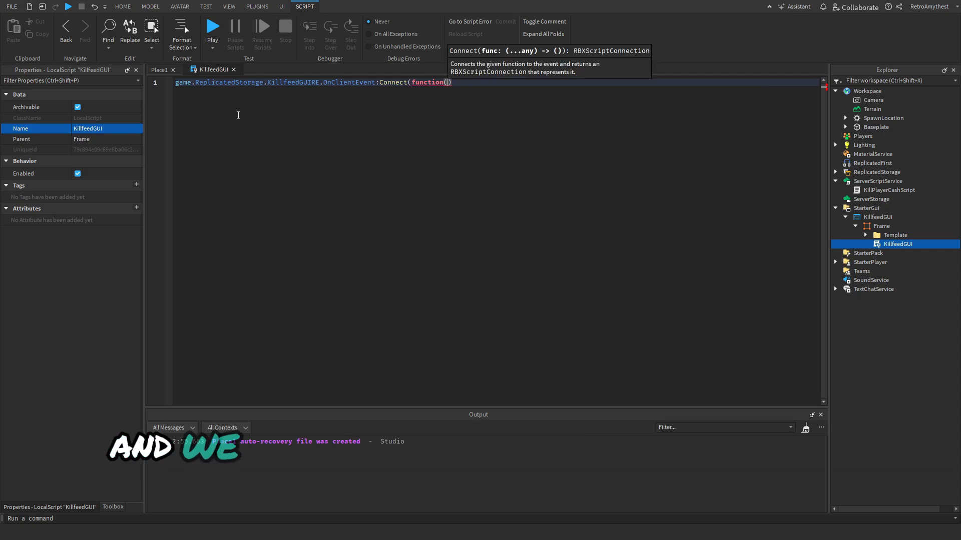
pyautogui.write('killer,')
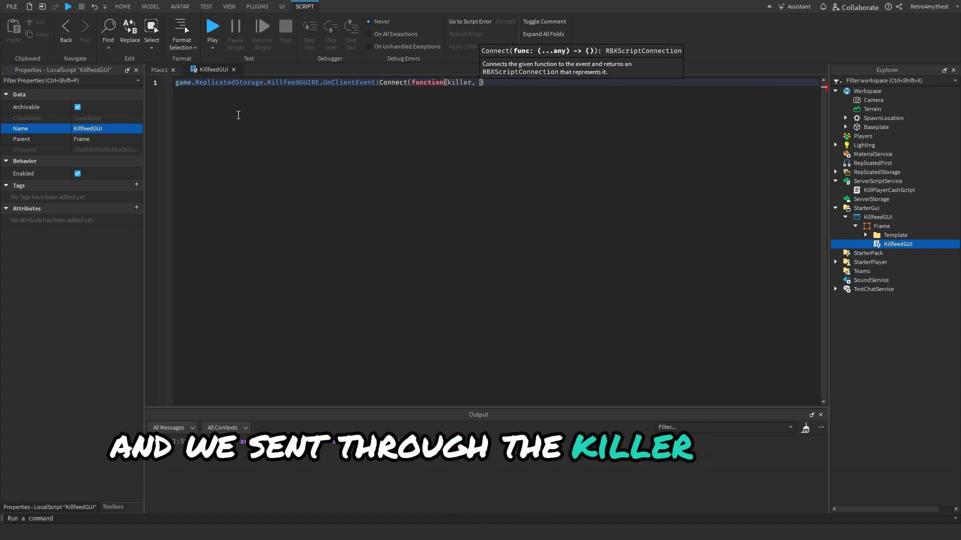
pyautogui.write('Player)')
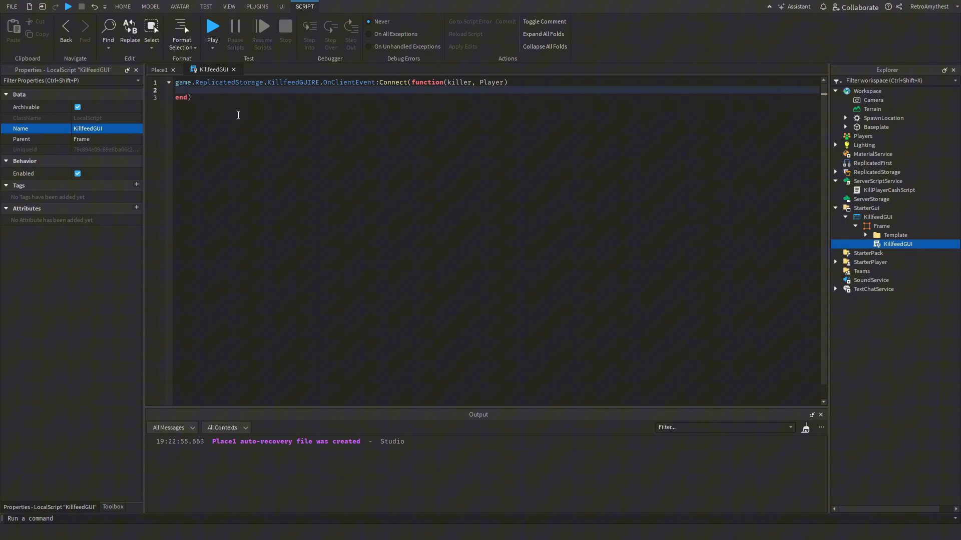
# - Clone script.Parent.Template.TextLabel into local textlabel and begin setting textlabel.Text from the killer
pyautogui.write('local')
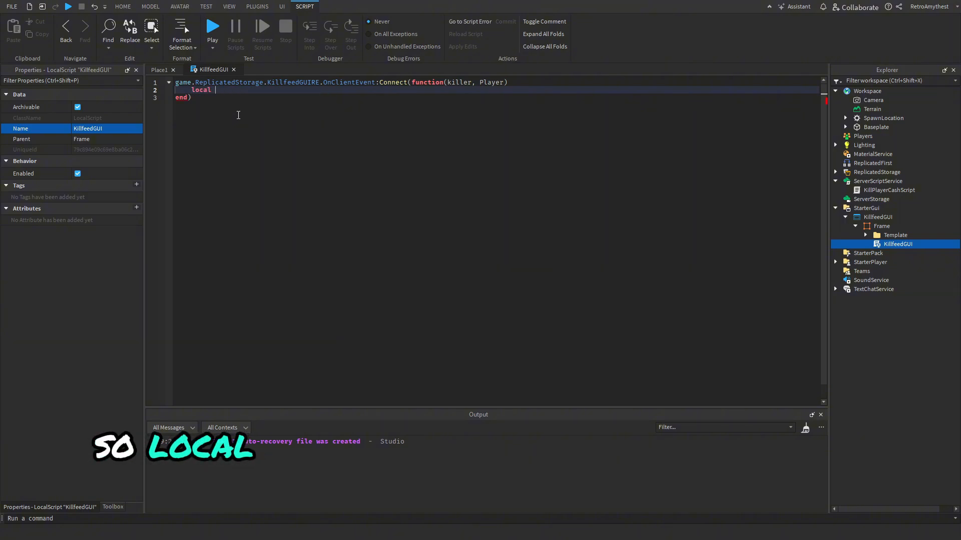
pyautogui.write('textlabel =')
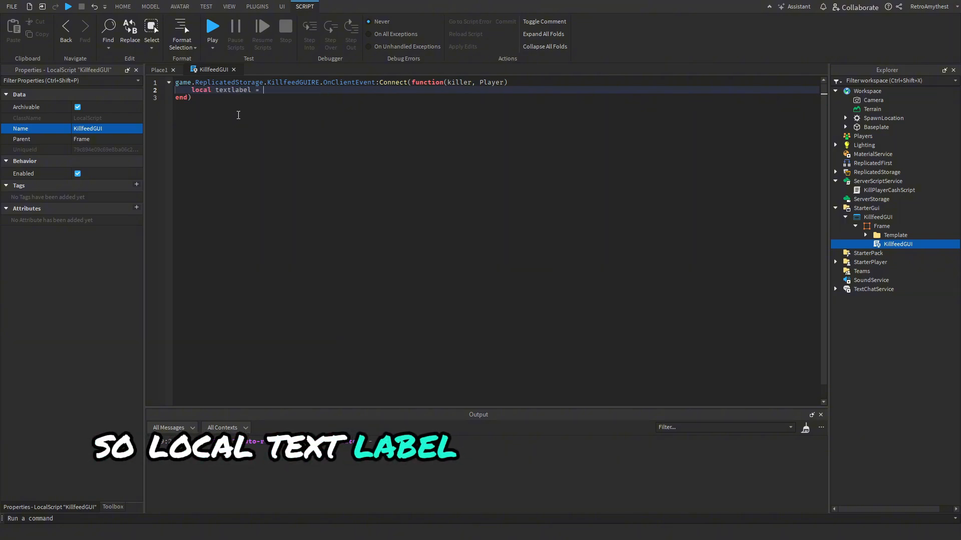
pyautogui.write('script.Parent.te')
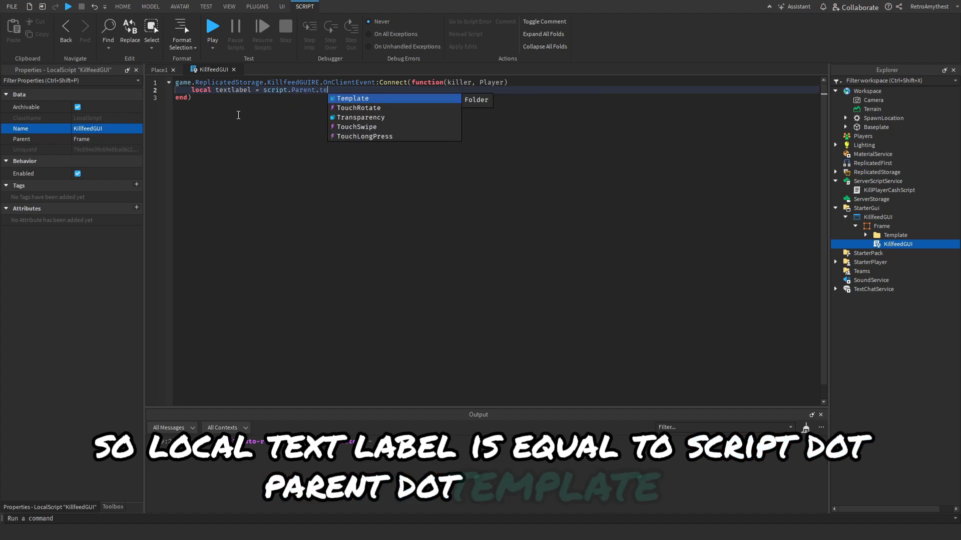
pyautogui.write('Template.')
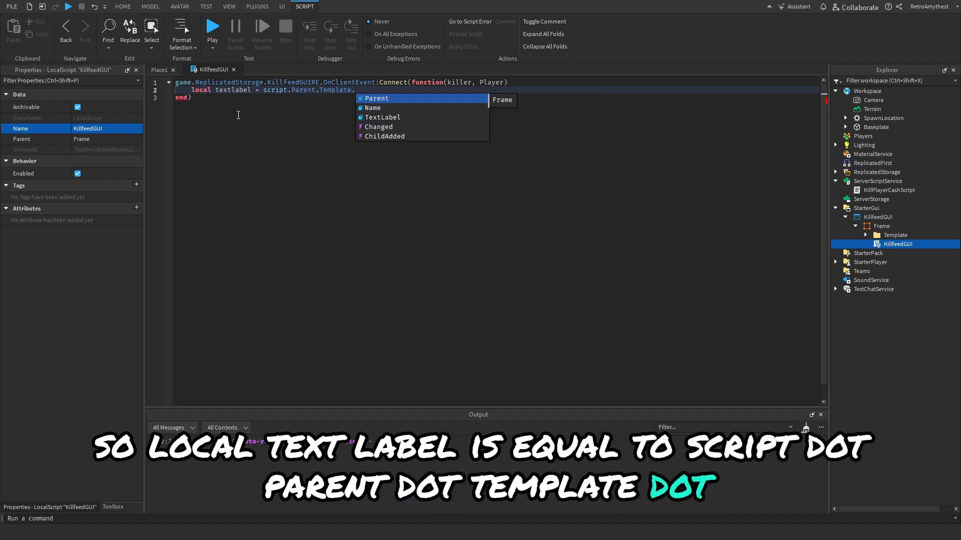
pyautogui.write('TextLabel:Clone()')
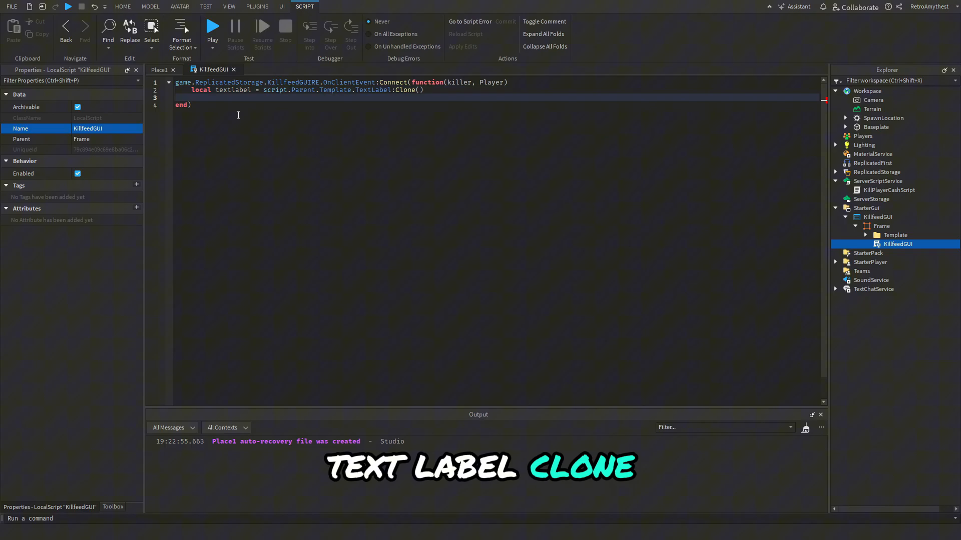
pyautogui.write('textlabel.Text')
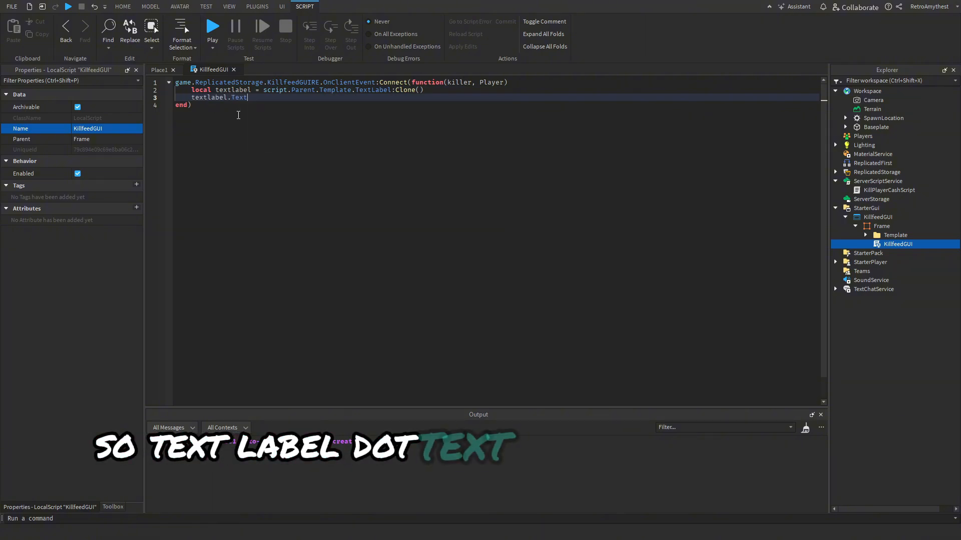
pyautogui.write('= ki')
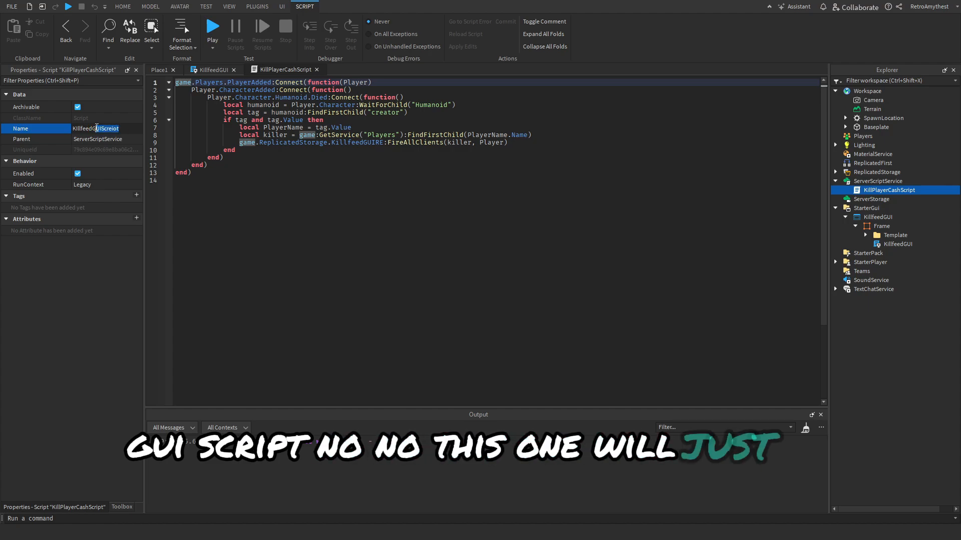
# - Rename the server script KillPlayerCashScript to KillfeedScript
pyautogui.write('KillfeedScript')
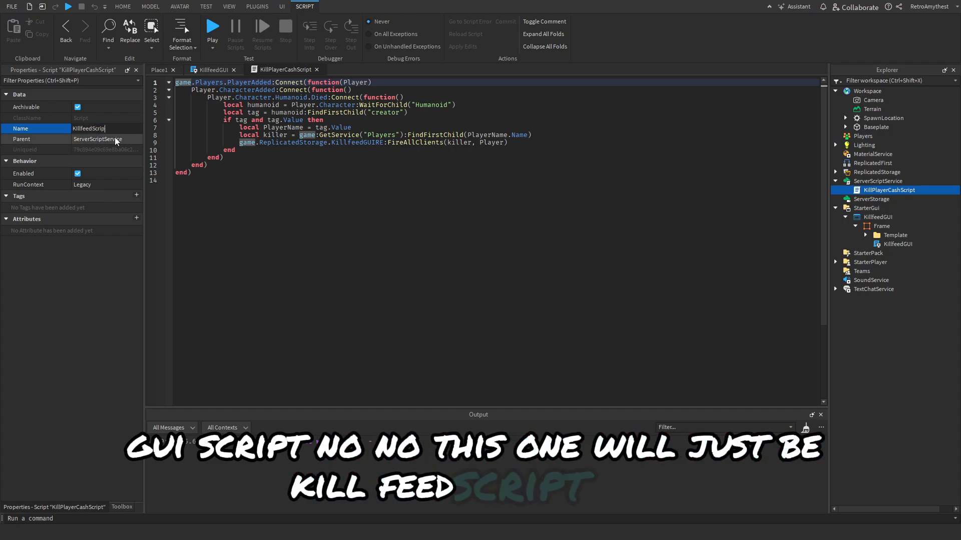
pyautogui.write('KillfeedScript')
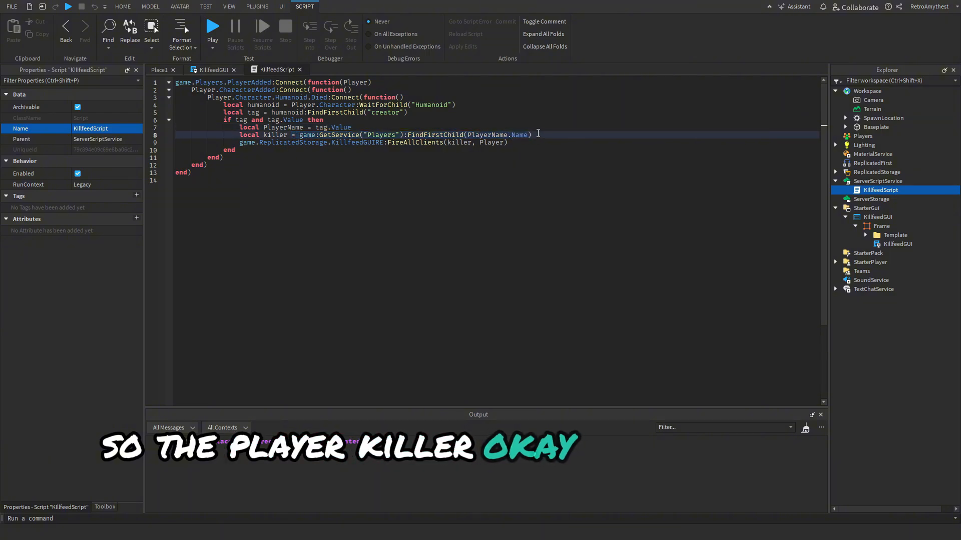
pyautogui.click(213, 69)
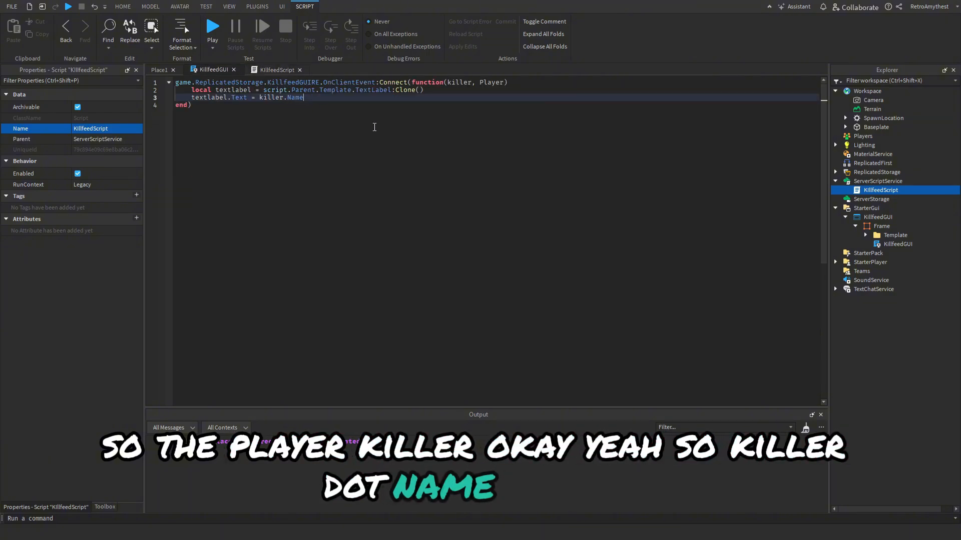
# - Set textlabel.Text = killer.Name..' killed '..Player.Name, Visible = true and Parent = script.Parent
pyautogui.write('.." killed')
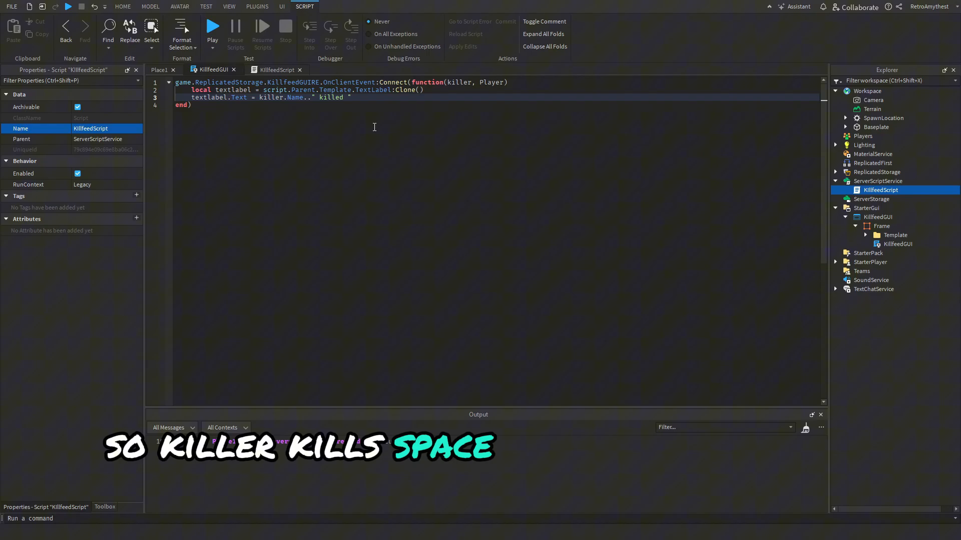
pyautogui.write('..Player.Name')
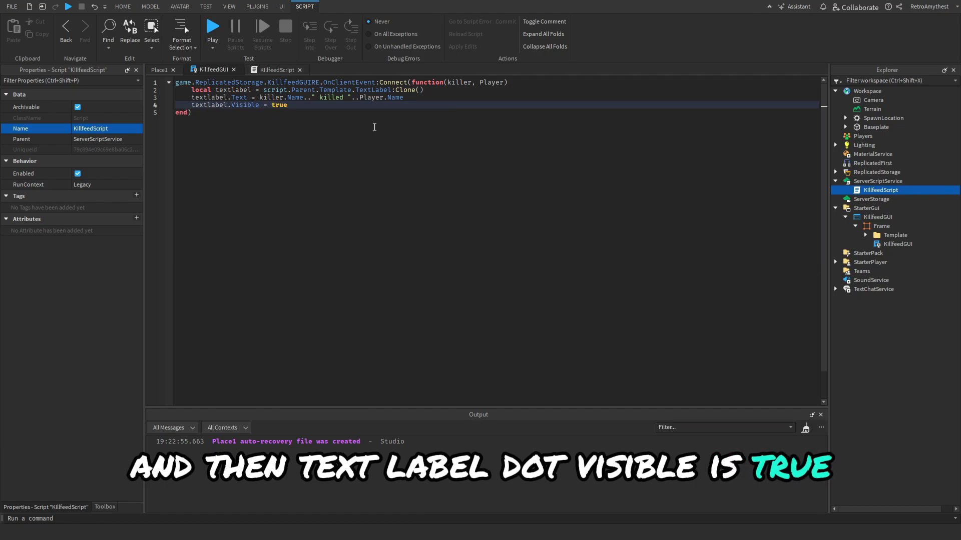
pyautogui.write('textlabel.')
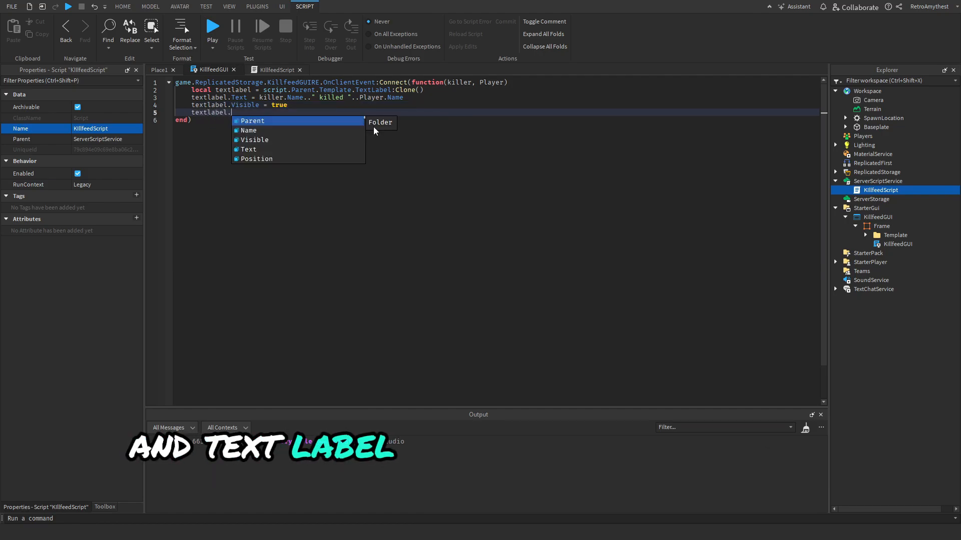
pyautogui.write('Parent = script.')
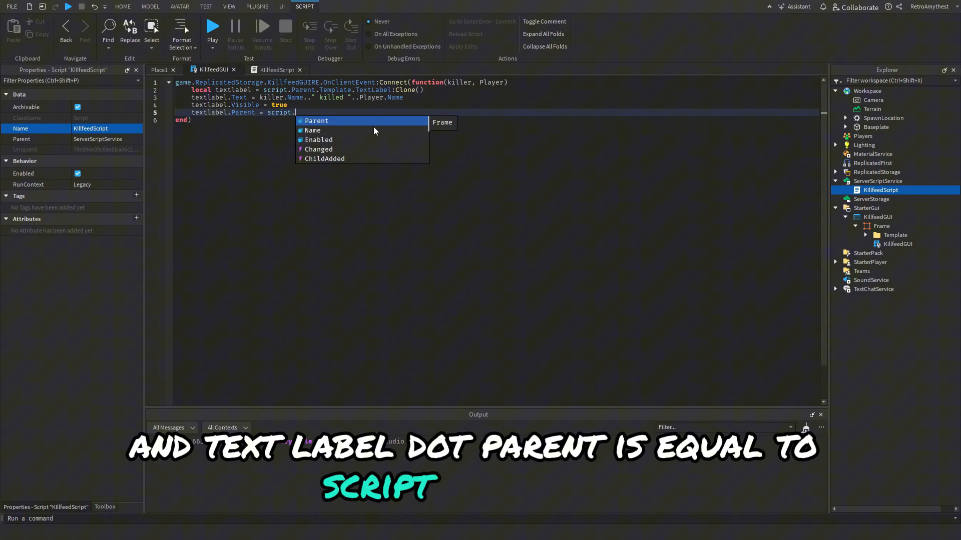
pyautogui.click(122, 6)
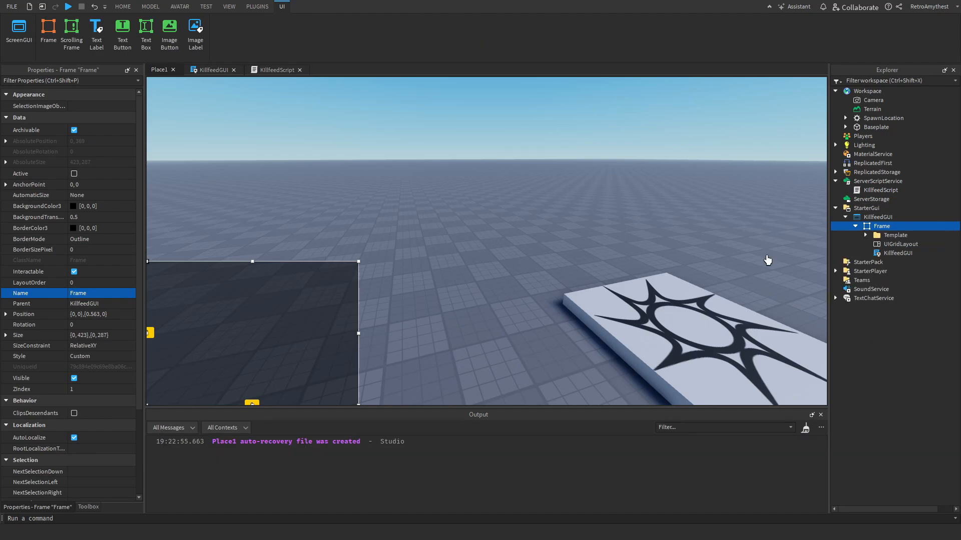
# - Widen the kill feed Frame to 500 and set its UIGridLayout CellSize to 500 by 100
pyautogui.click(897, 223)
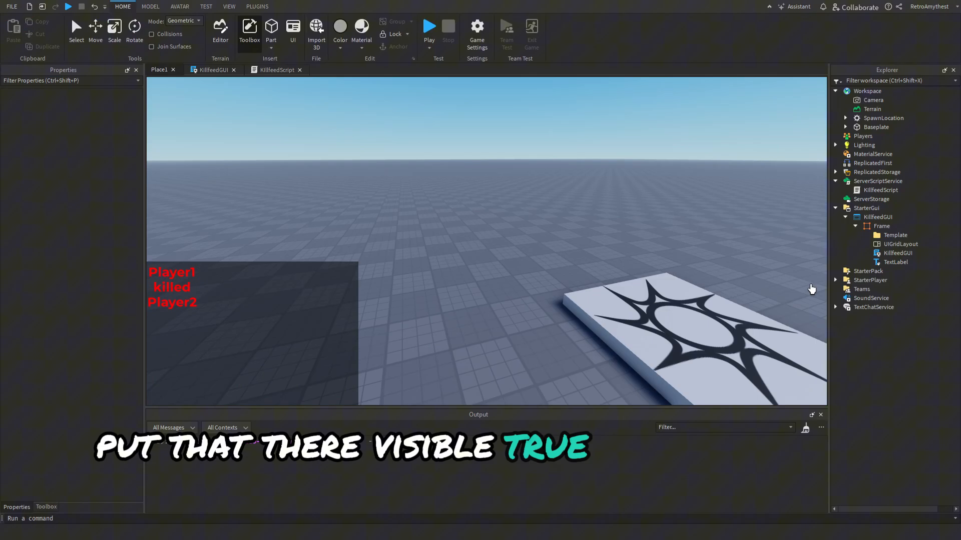
pyautogui.click(901, 245)
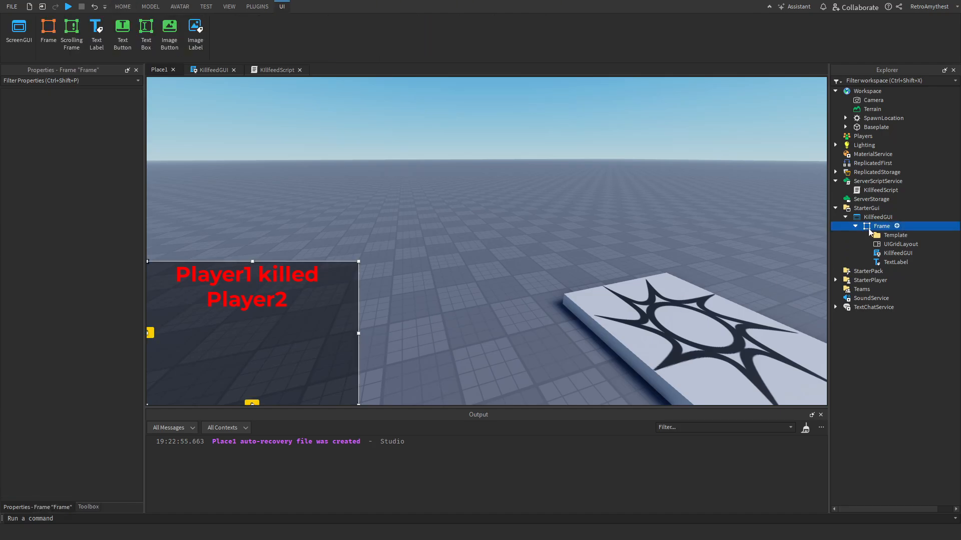
pyautogui.click(881, 225)
pyautogui.write('{0, 500},{0, 287}')
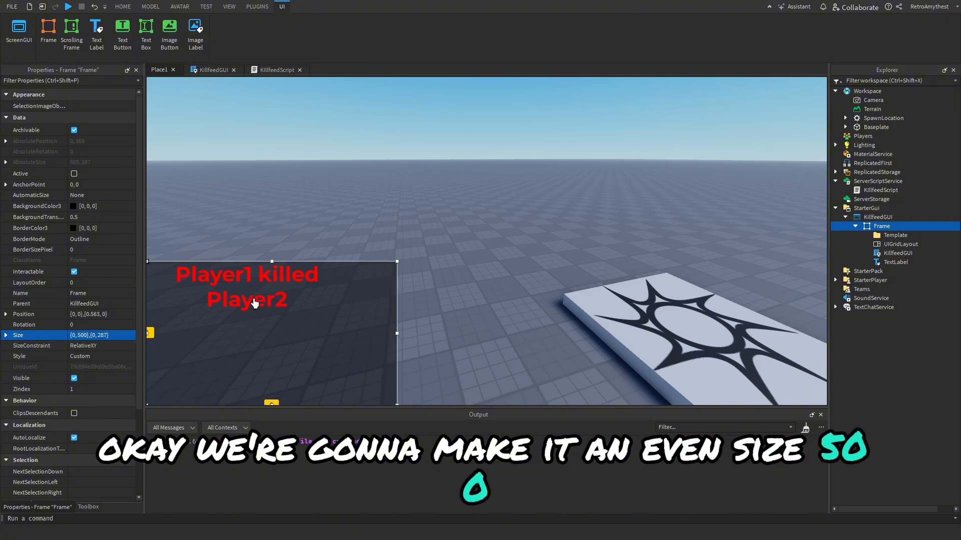
pyautogui.click(895, 261)
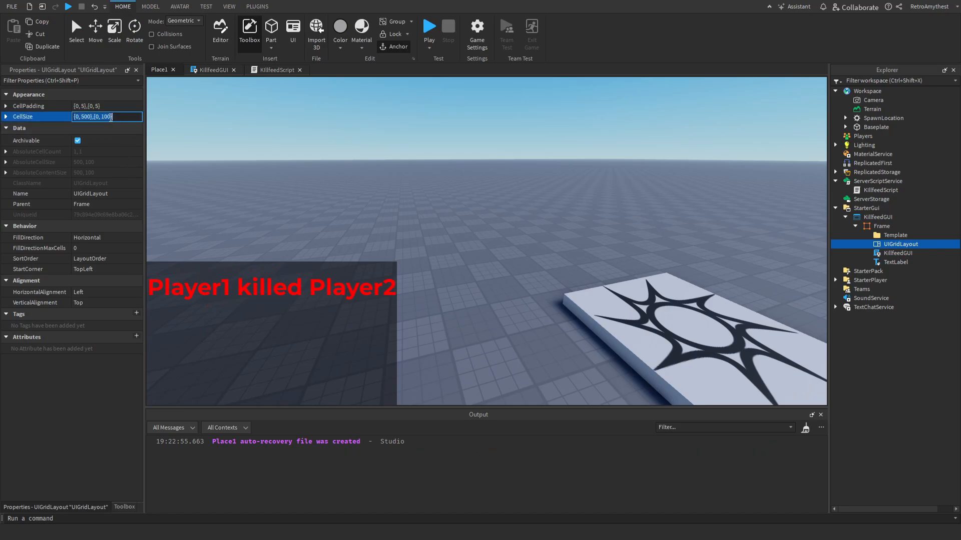
pyautogui.write('50')
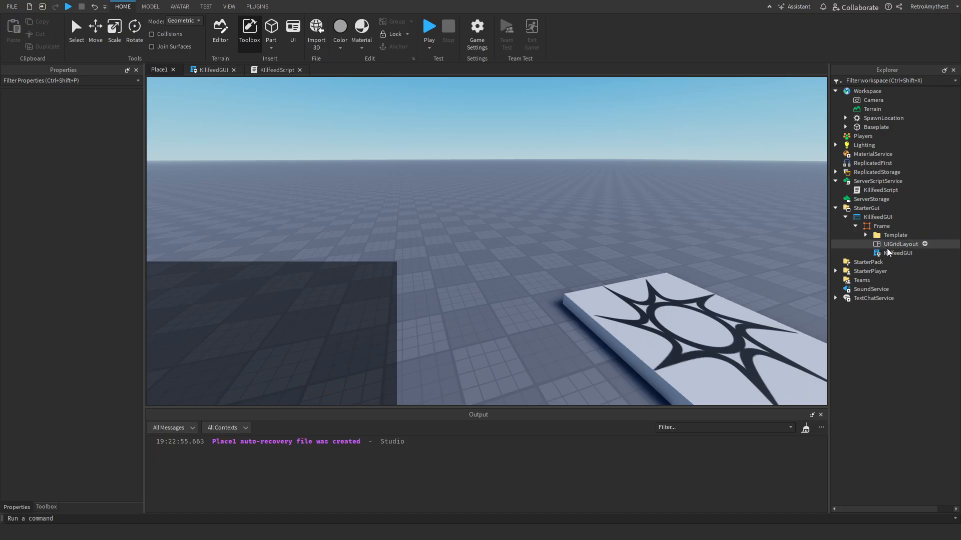
# - Disable KillfeedGUI so it starts hidden and add a LocalScript inside it
pyautogui.click(877, 217)
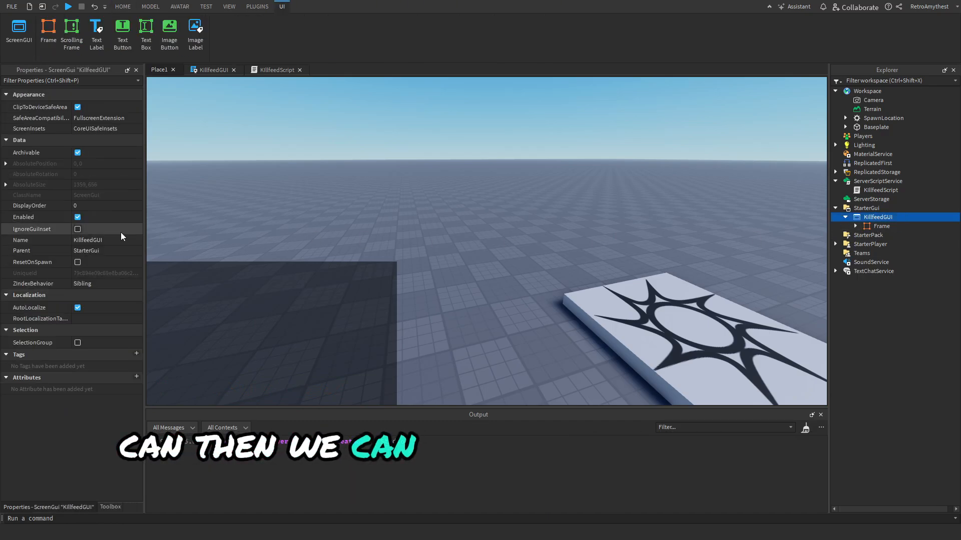
pyautogui.click(77, 217)
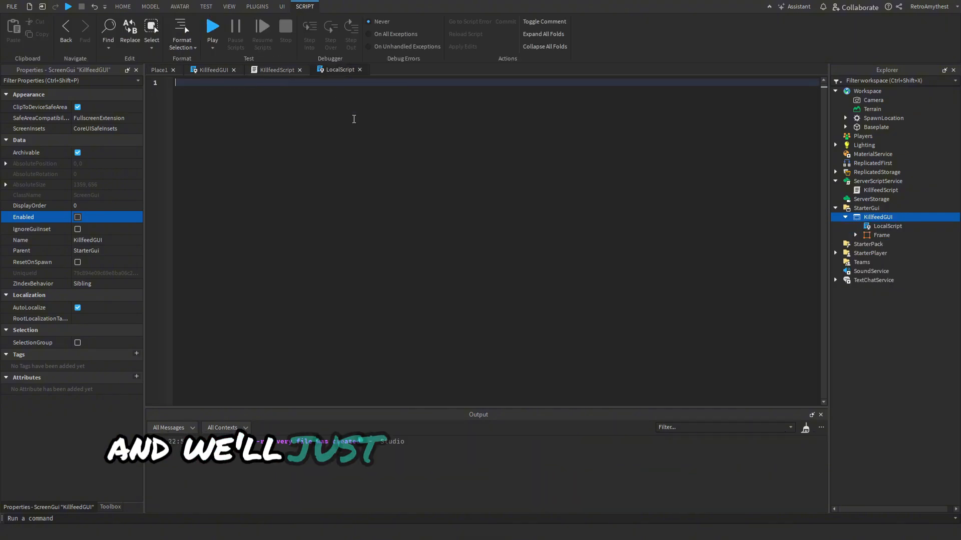
pyautogui.write('script.Parent.en')
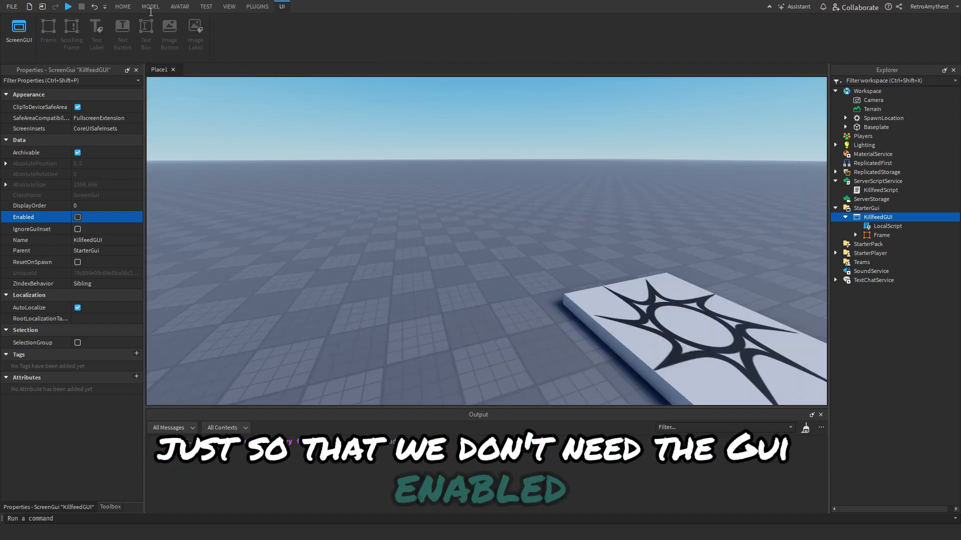
pyautogui.click(122, 7)
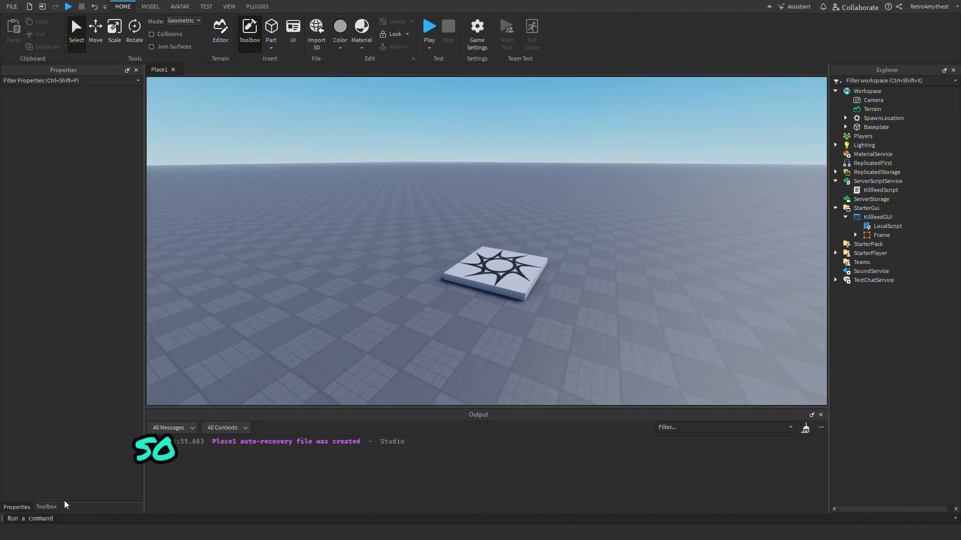
# - Insert the Classic Sword from the Toolbox into StarterPack and review its SwordScript TakeDamage code
pyautogui.write('s')
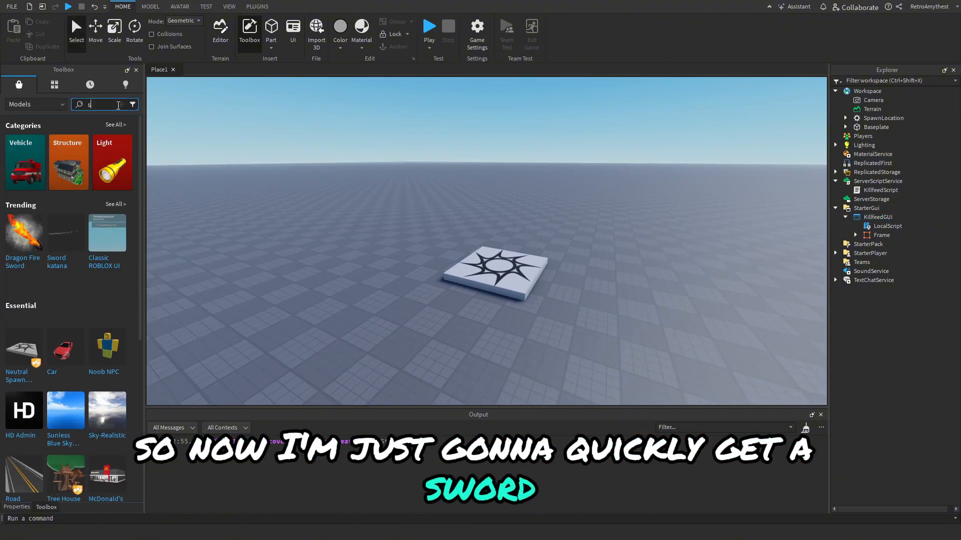
pyautogui.write('sword')
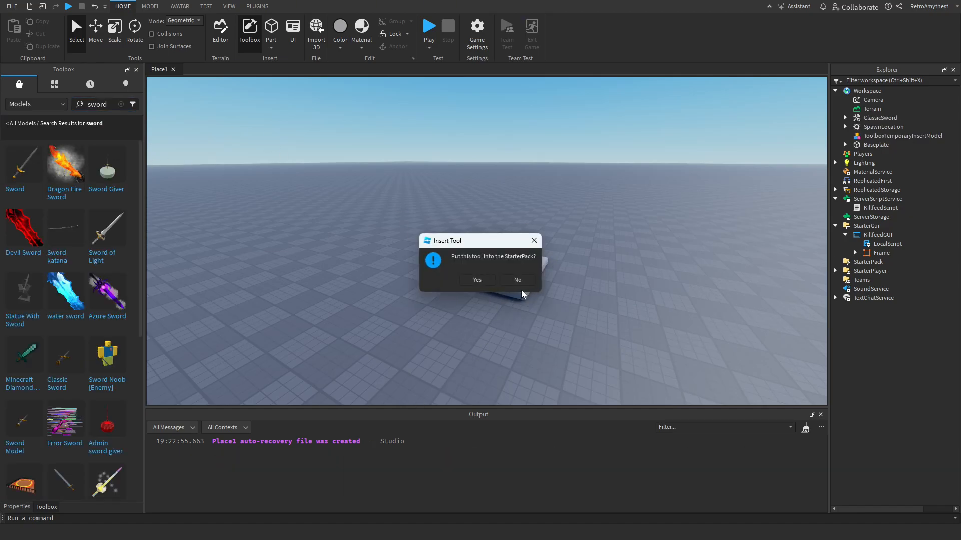
pyautogui.click(517, 280)
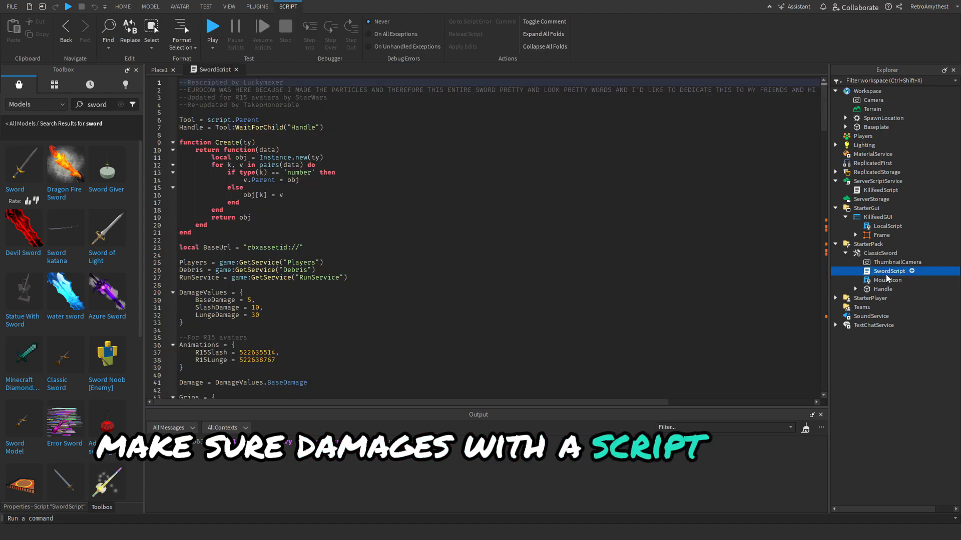
pyautogui.scroll(-3)
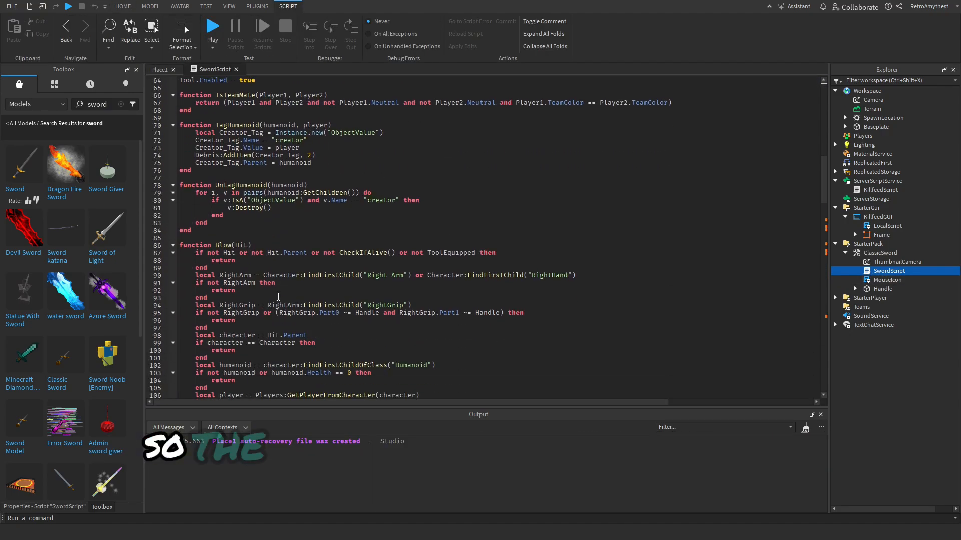
pyautogui.scroll(-3)
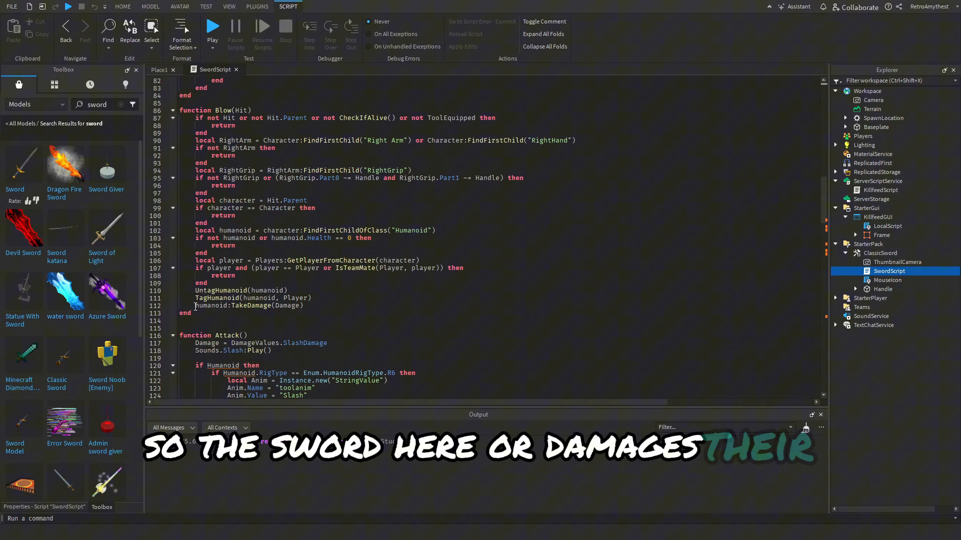
pyautogui.click(122, 7)
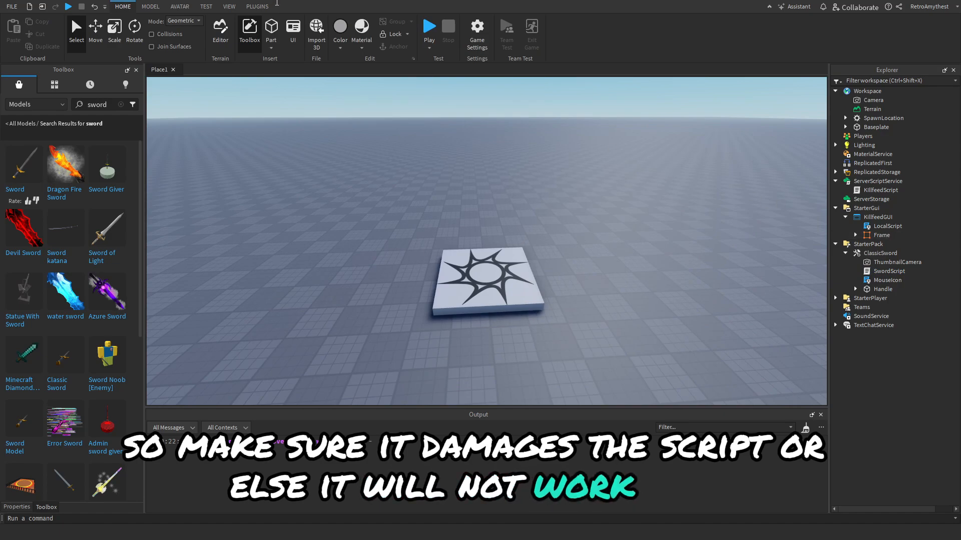
pyautogui.click(206, 7)
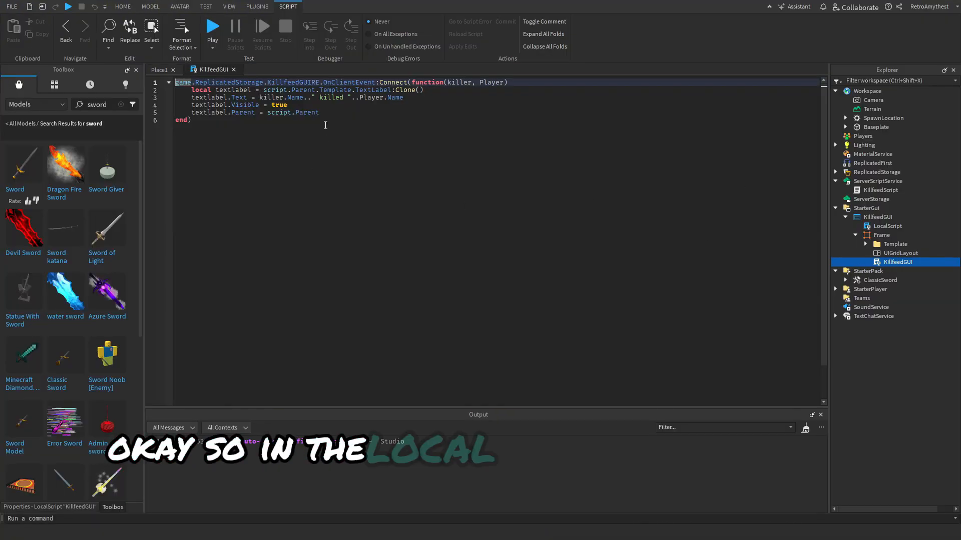
# - Add task.wait(3) and textlabel:Destroy() after parenting the label, starting a coroutine wrapper
pyautogui.press('enter')
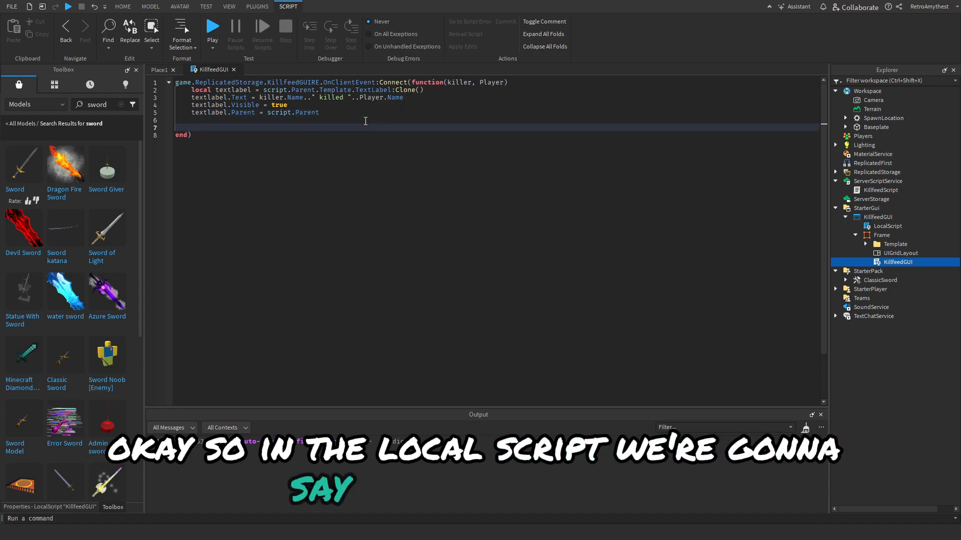
pyautogui.press('Backspace')
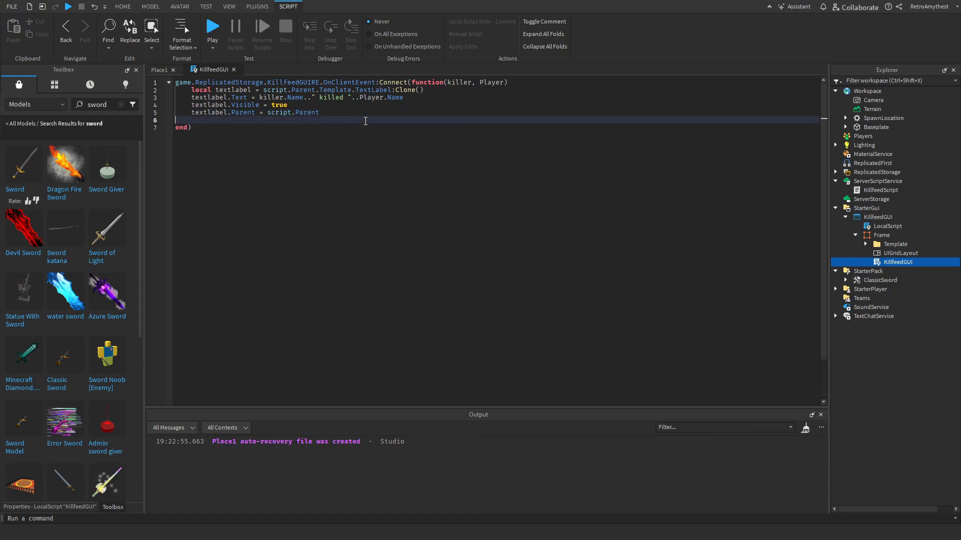
pyautogui.write('task.wait(3')
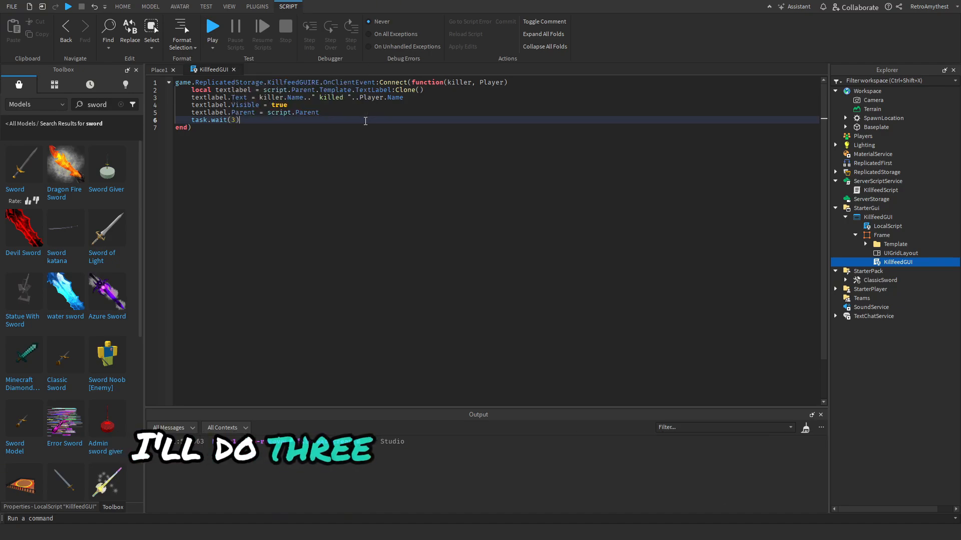
pyautogui.write('textlabel:Destroy(')
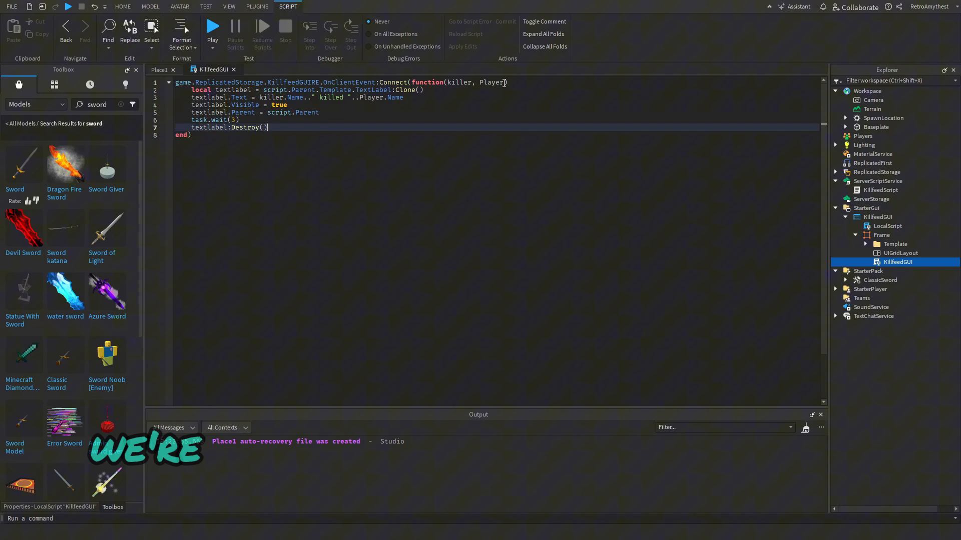
pyautogui.write('coroutine.wrap(function(')
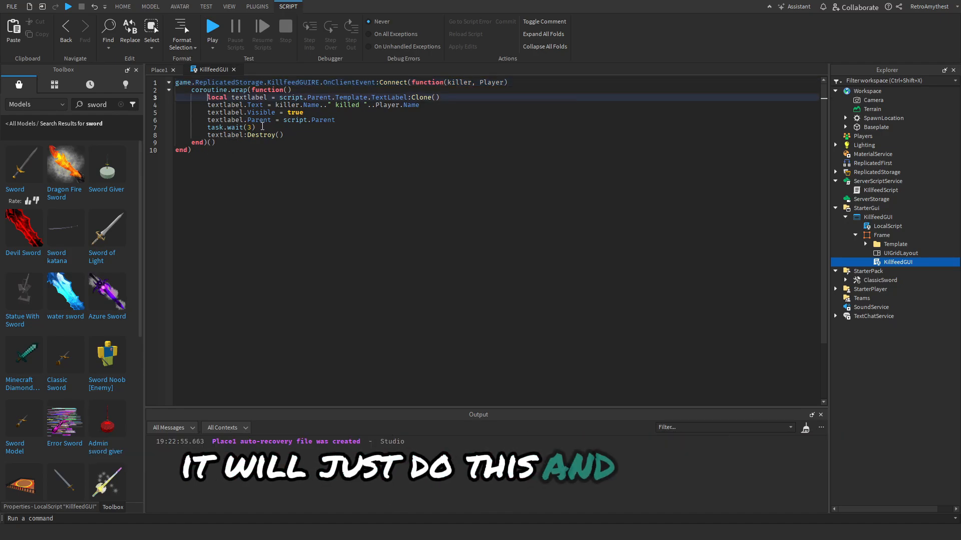
# - Replace the coroutine.wrap wrapper around the handler body with spawn(function
pyautogui.moveTo(207, 89); pyautogui.dragTo(283, 135)
pyautogui.write('spawn')
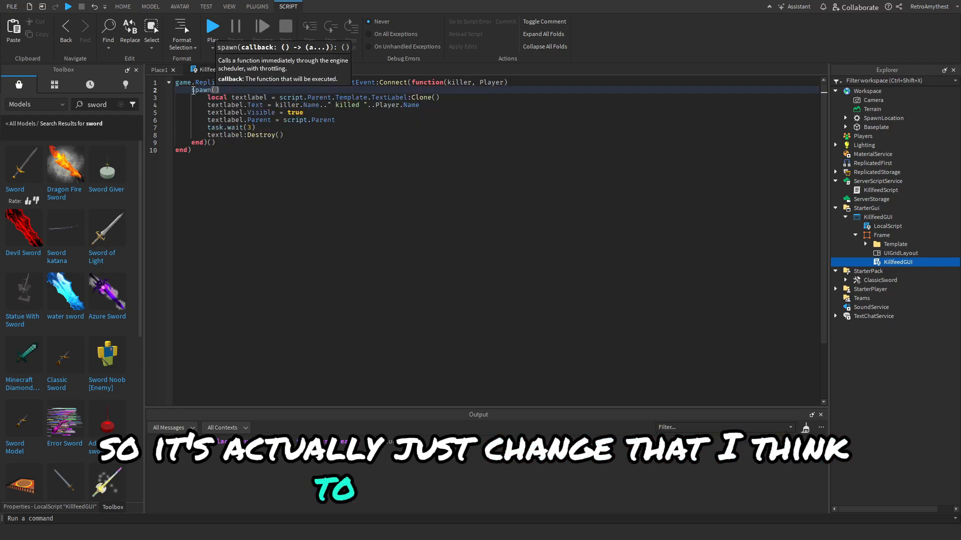
pyautogui.write('f')
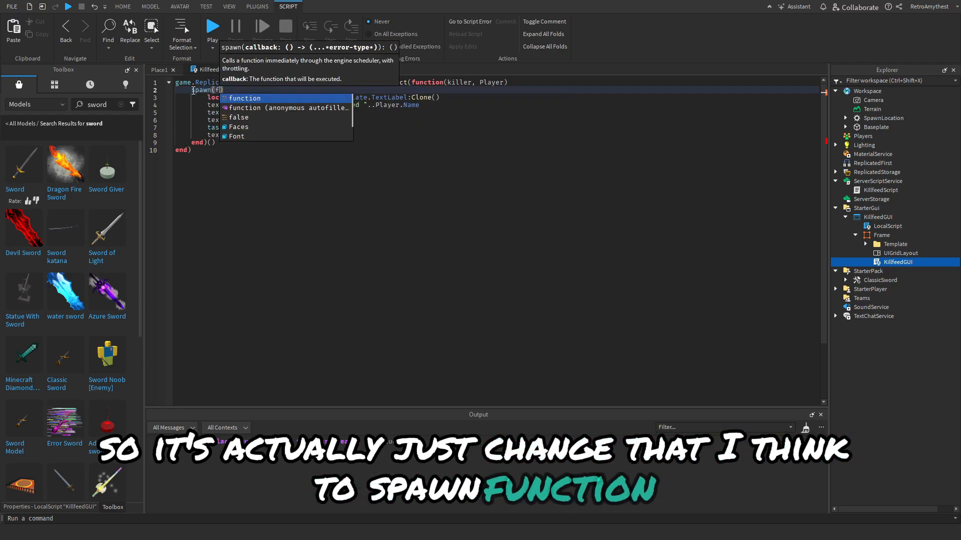